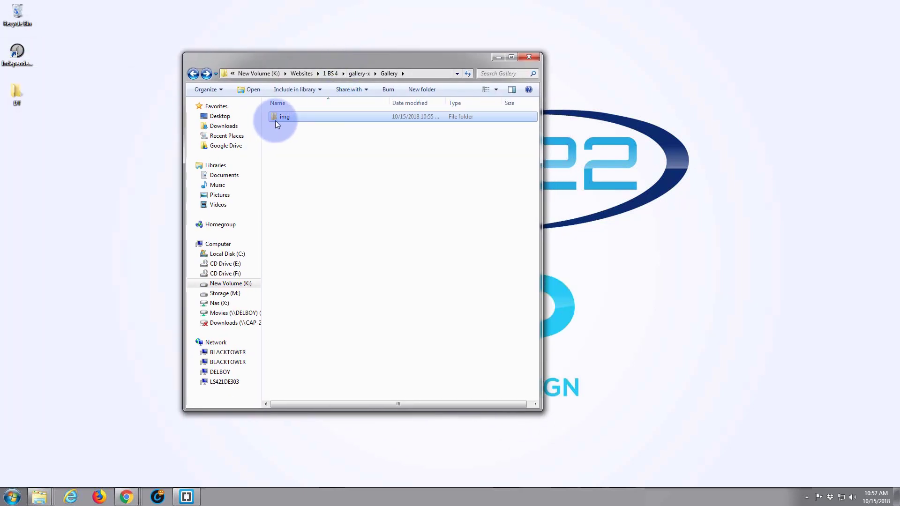
- Check the 17 numbered photos in the img folder, then close Explorer
double_click(284, 117)
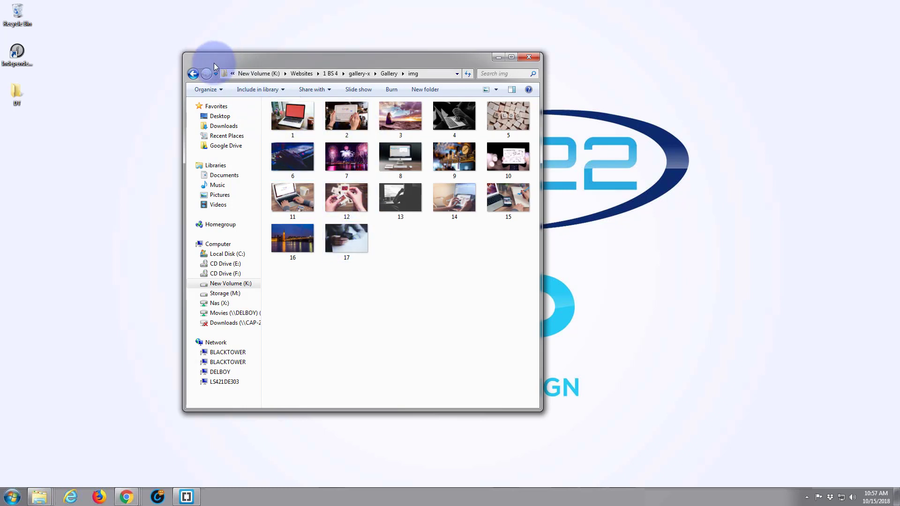
left_click(194, 73)
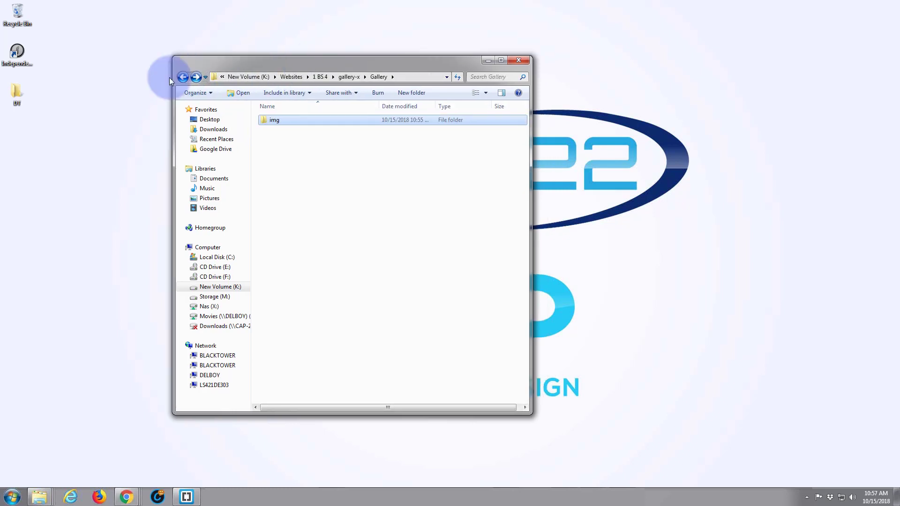
left_click(518, 59)
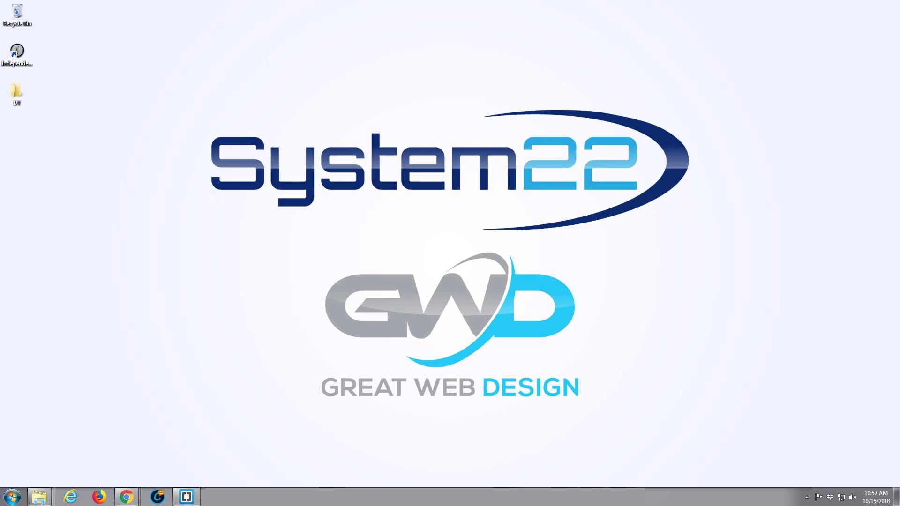
- Create a new untitled document from Brackets' New Bootstrap Template command
left_click(186, 496)
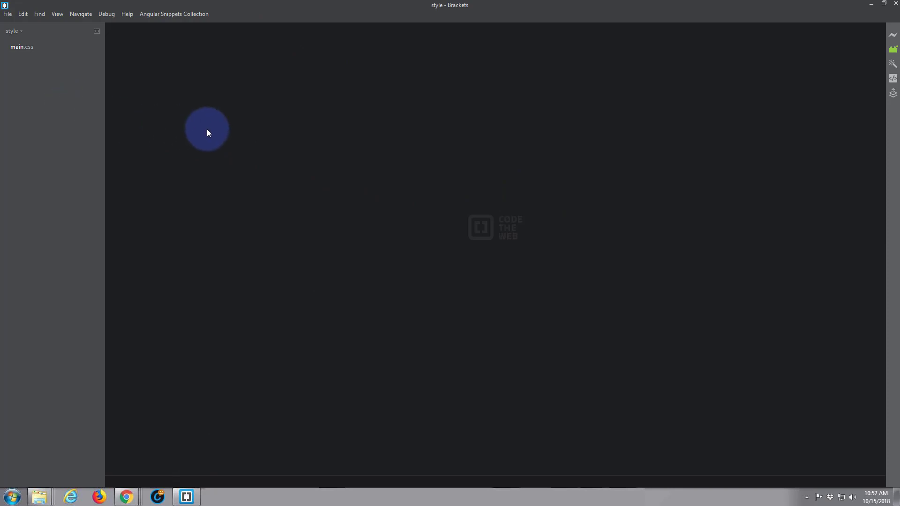
left_click(7, 14)
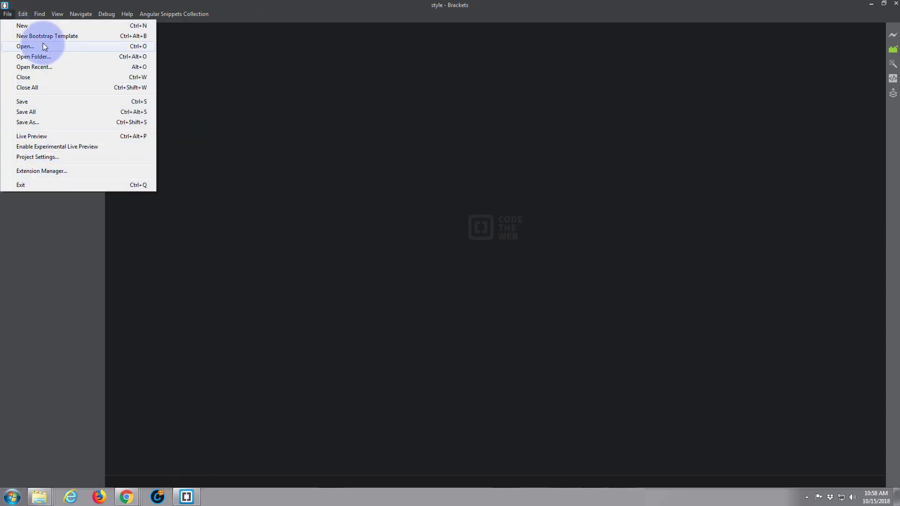
mouse_move(46, 36)
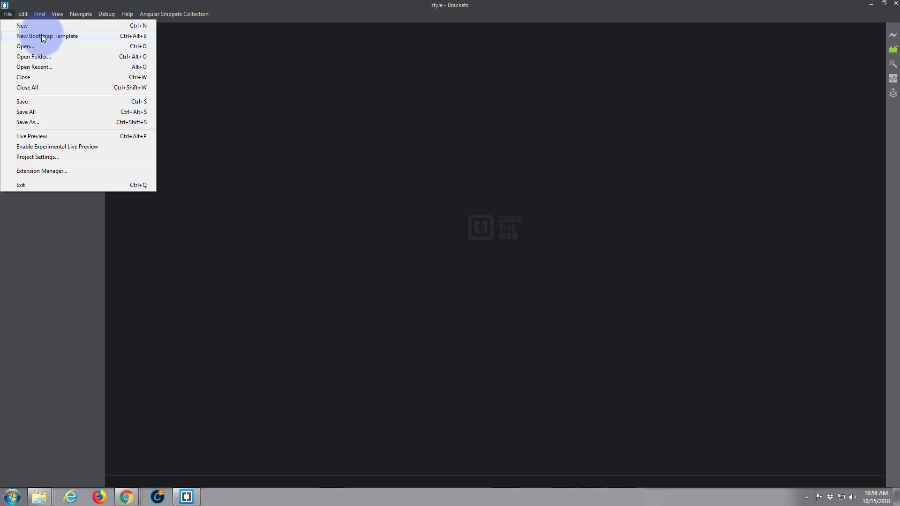
left_click(47, 36)
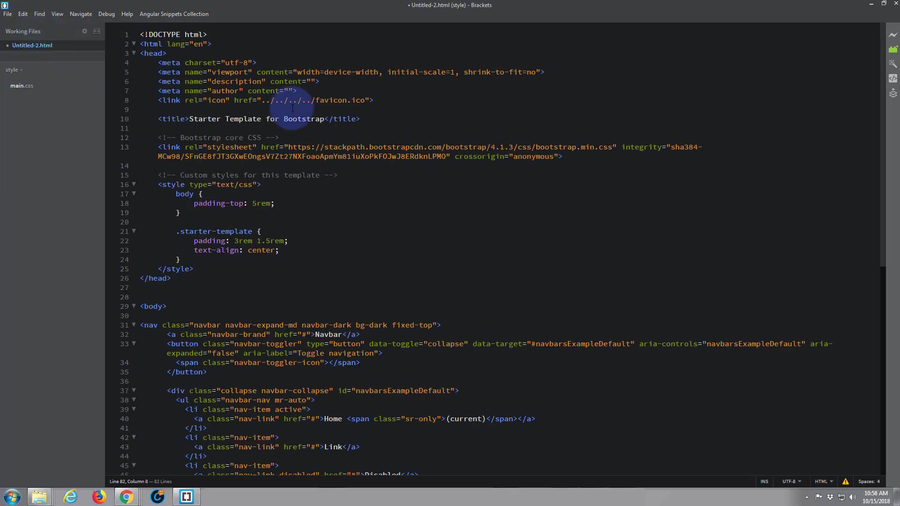
mouse_move(453, 108)
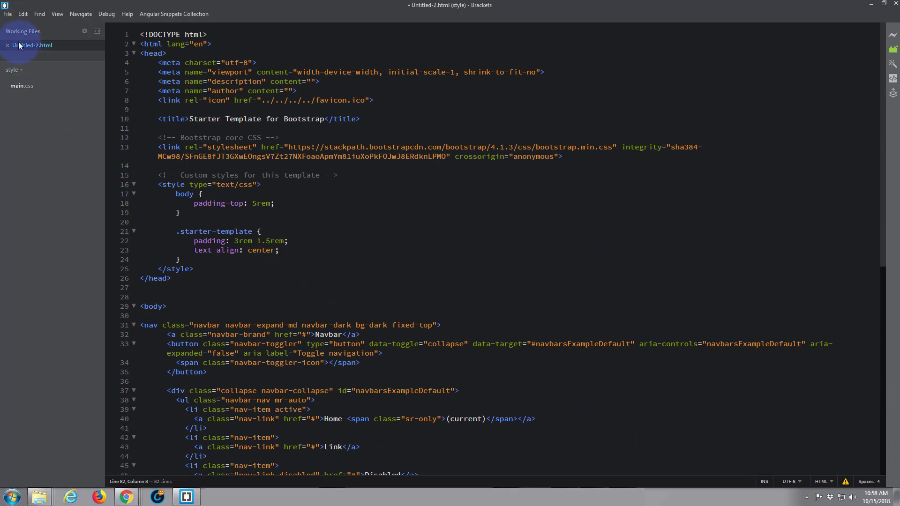
- Save the template as index.html in the Gallery folder and open it in Chrome
left_click(8, 14)
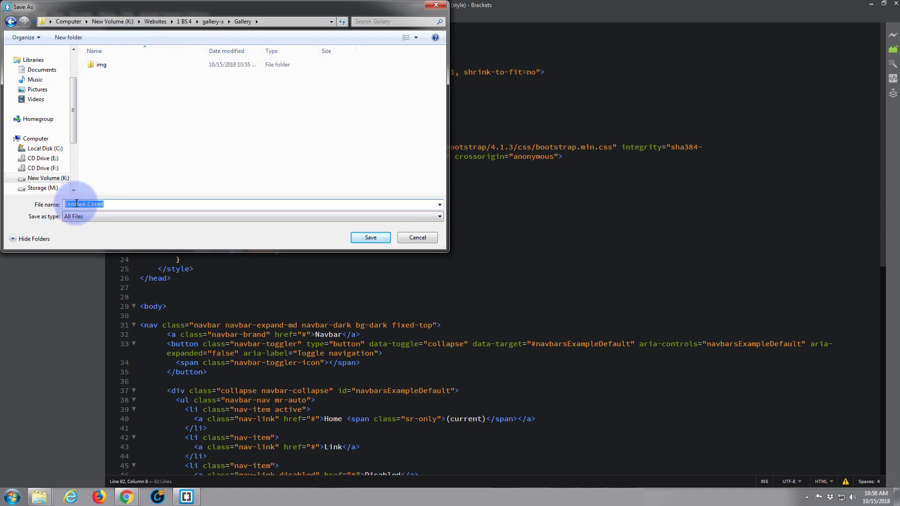
type("index.")
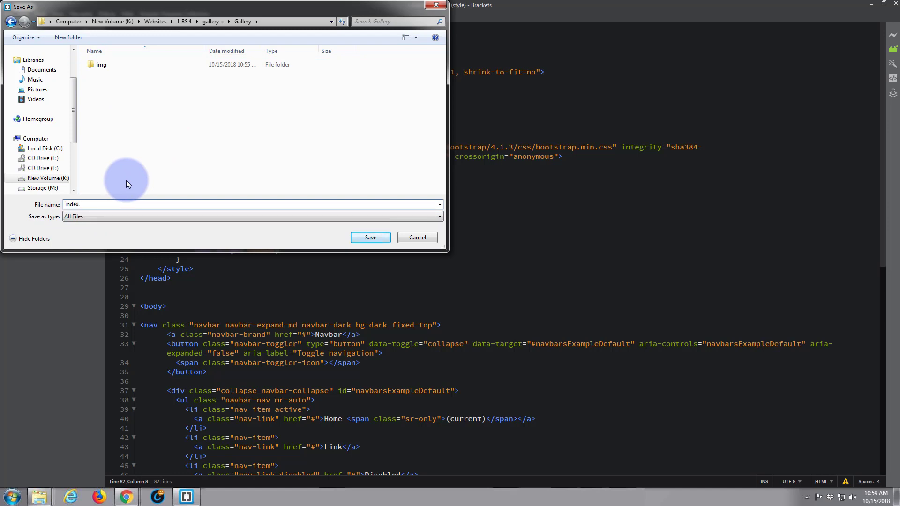
type("html")
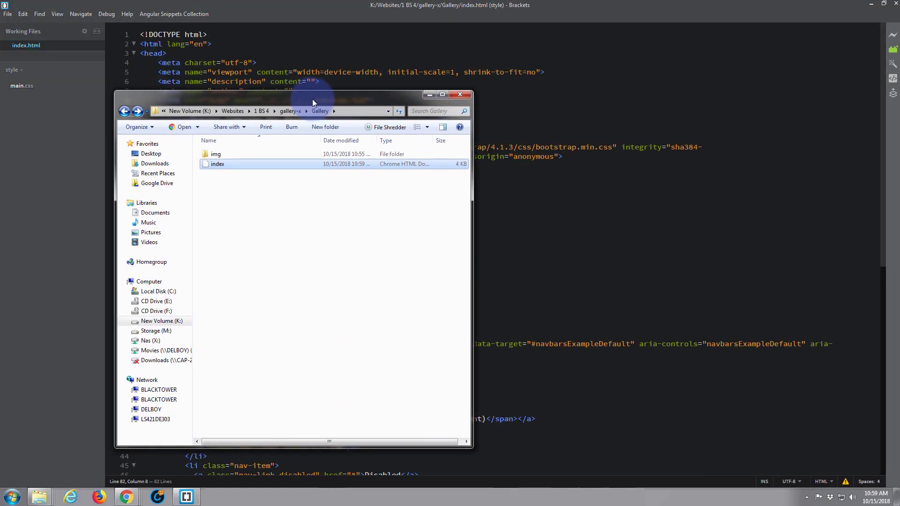
mouse_move(217, 164)
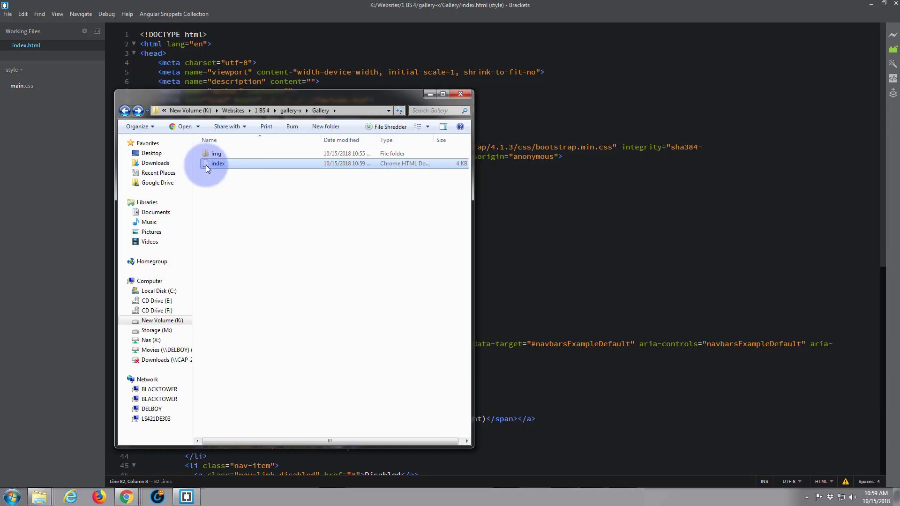
double_click(218, 163)
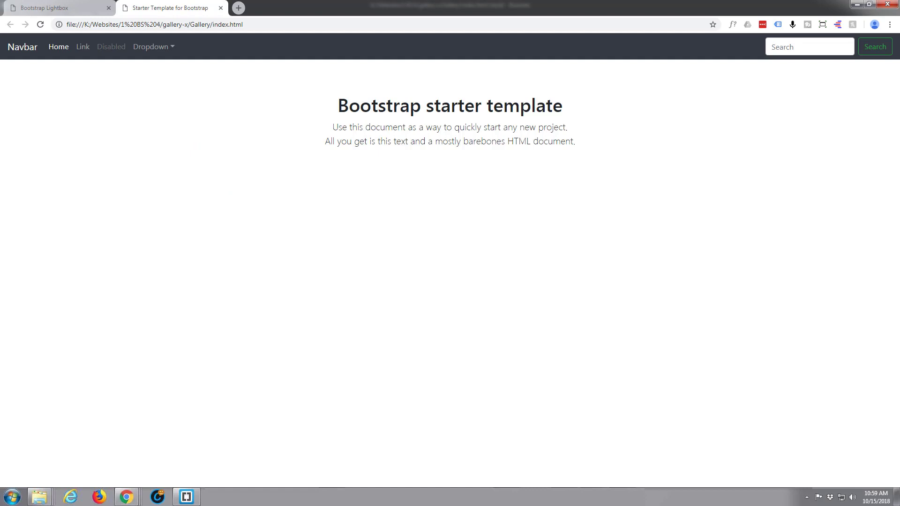
- Look over the index.html starter page, then move to the Bootstrap Lightbox docs tab
left_click(331, 179)
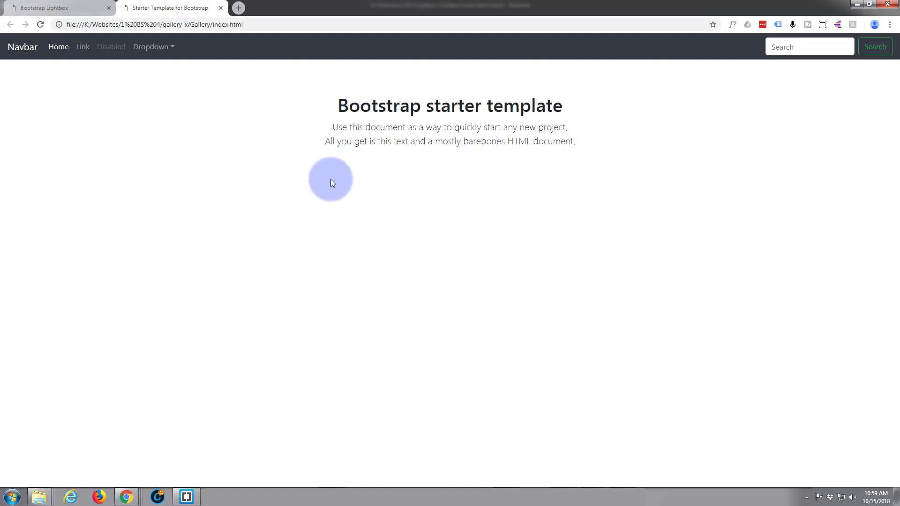
mouse_move(234, 96)
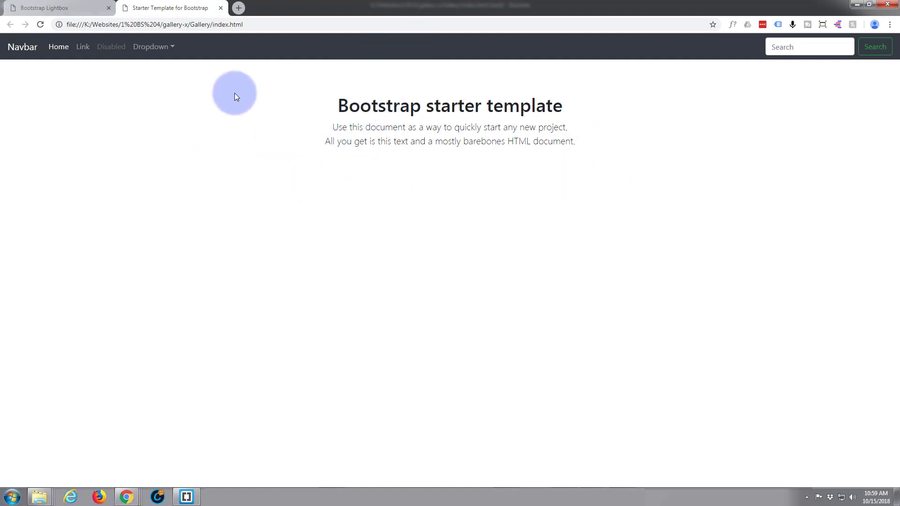
mouse_move(537, 128)
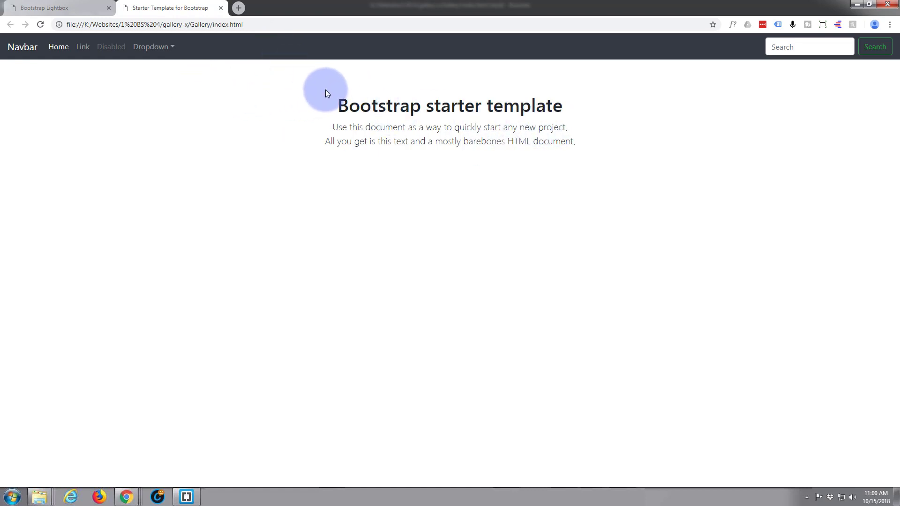
mouse_move(314, 133)
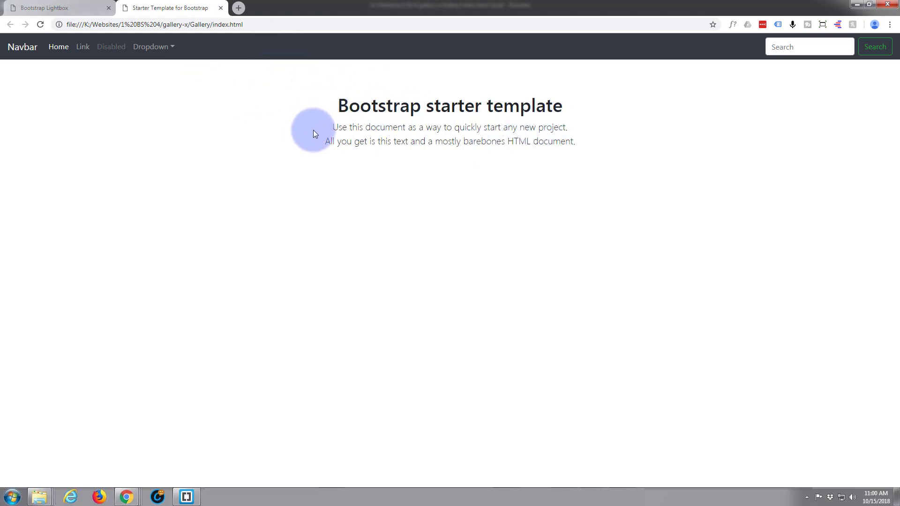
left_click(43, 7)
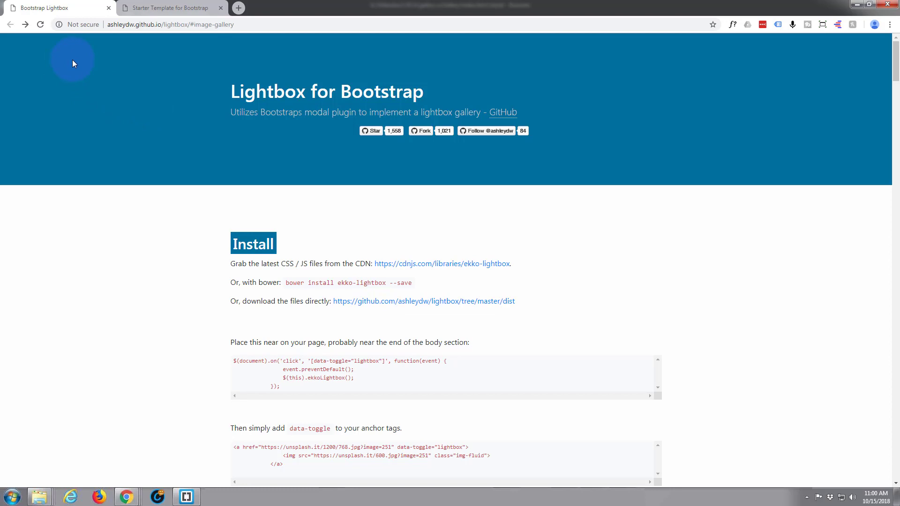
mouse_move(166, 94)
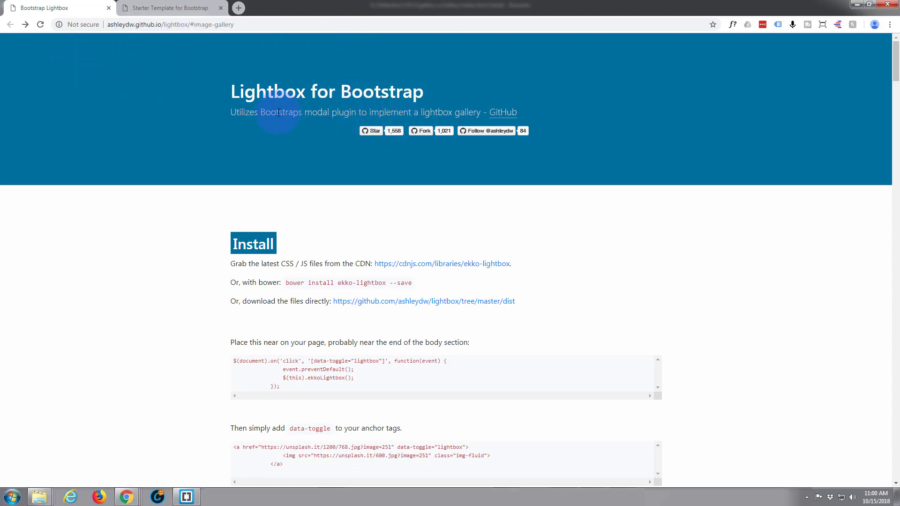
- Scroll down to the Image Gallery example and highlight its two-row gallery markup
scroll("down", 3)
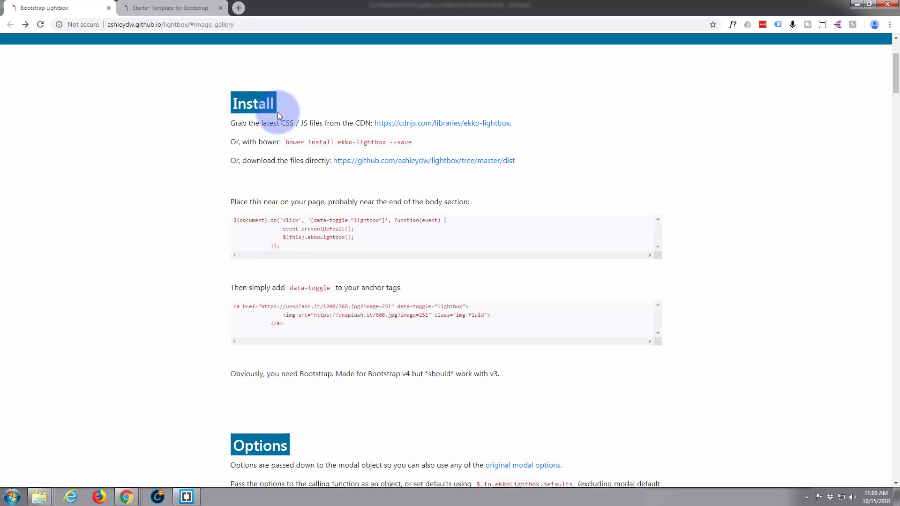
scroll("down", 3)
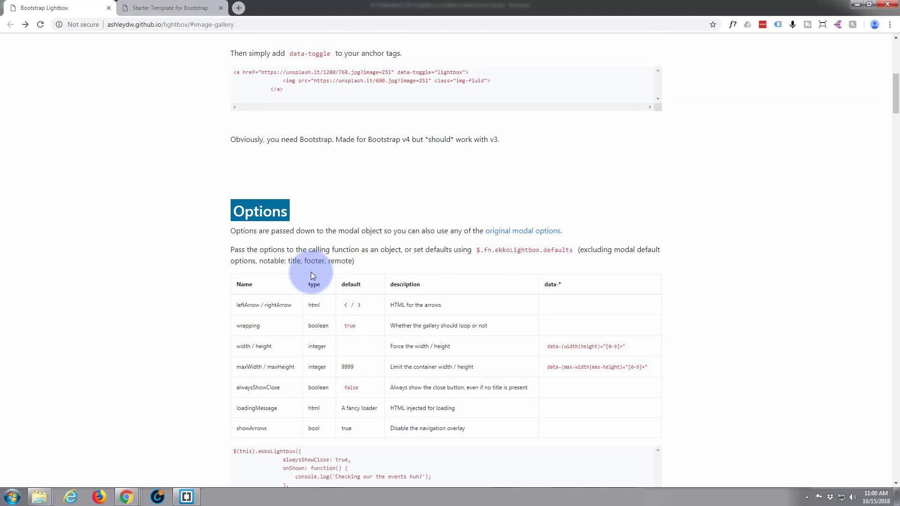
scroll("down", 3)
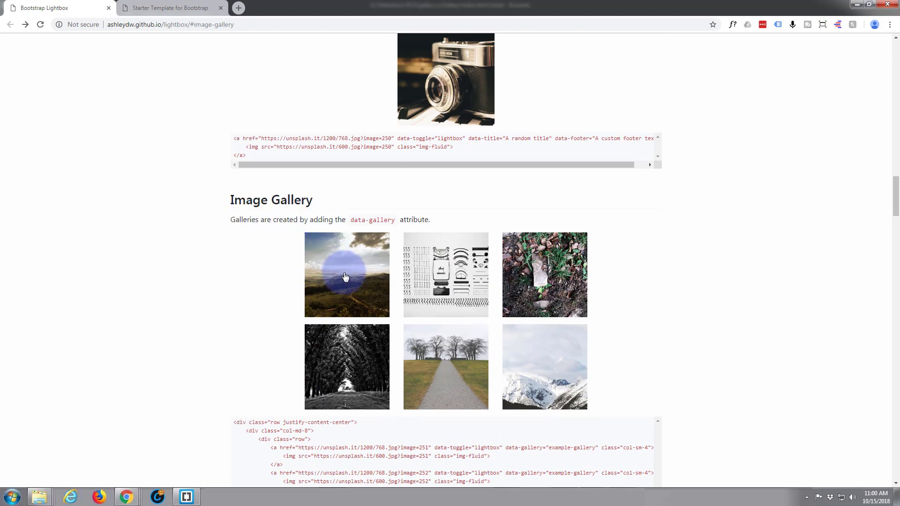
scroll("down", 3)
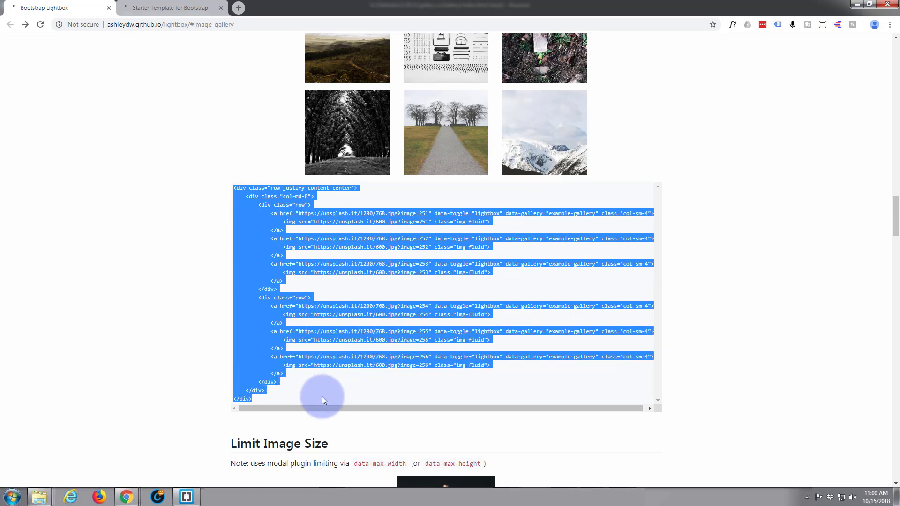
mouse_move(235, 169)
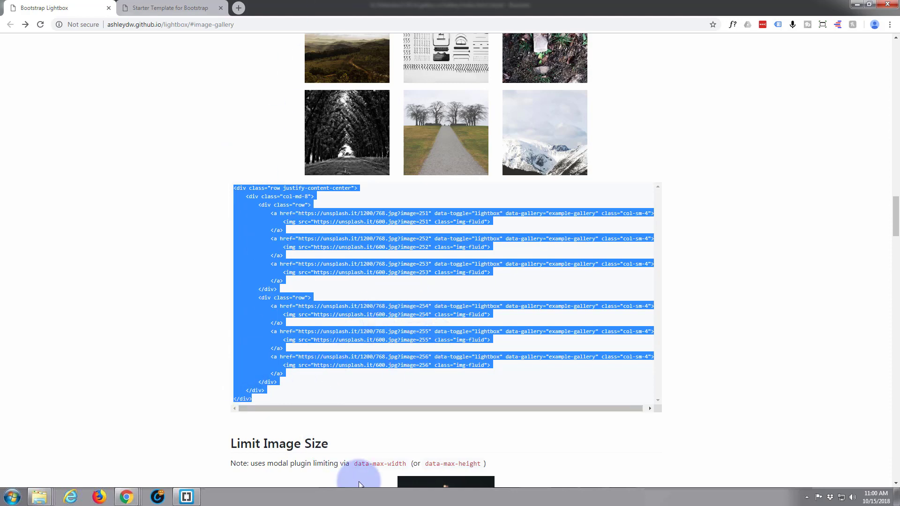
- Insert a <section> after the starter-template div and paste the six-image gallery markup inside
left_click(185, 497)
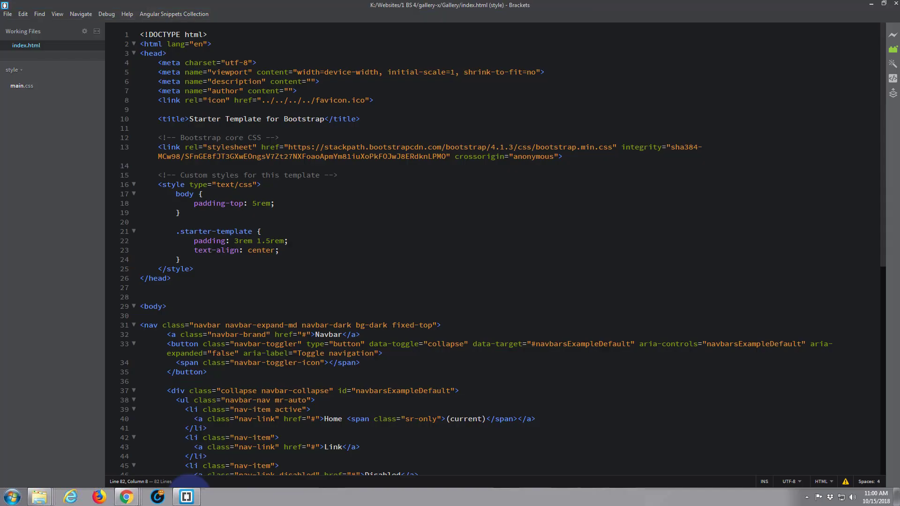
mouse_move(315, 218)
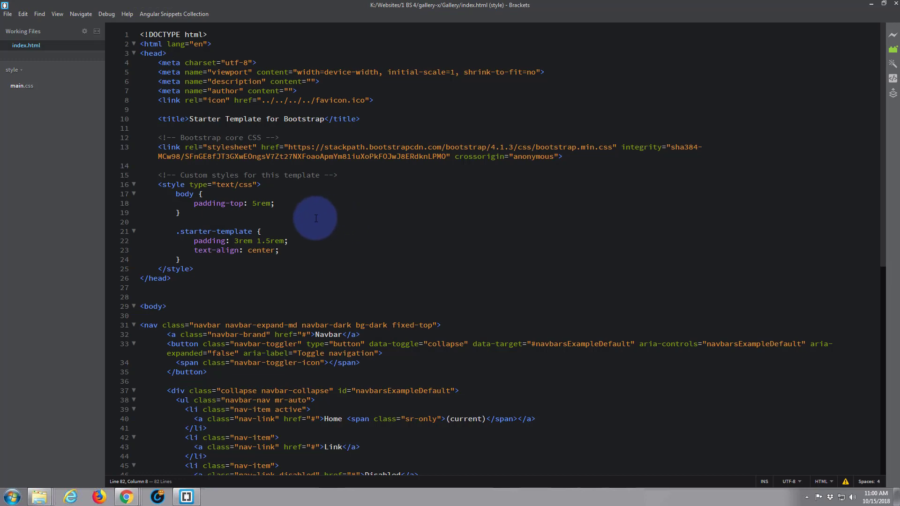
scroll("down", 3)
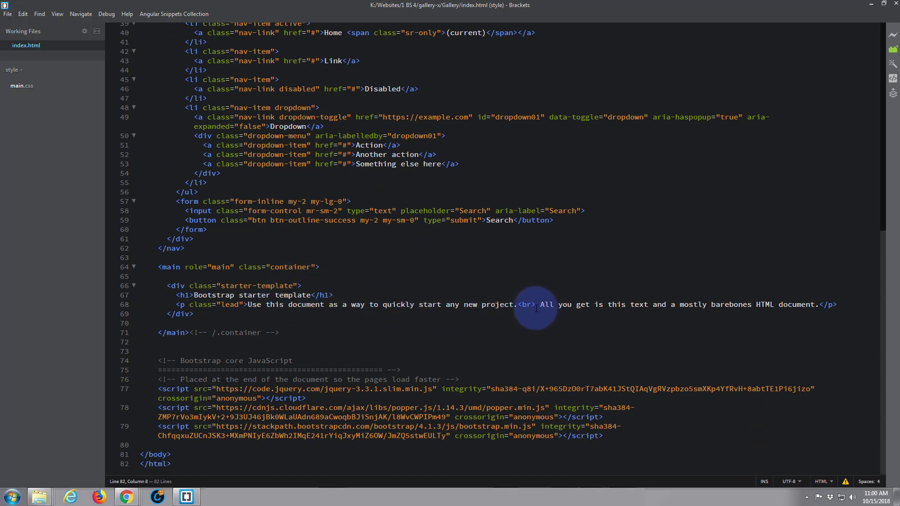
left_click(195, 314)
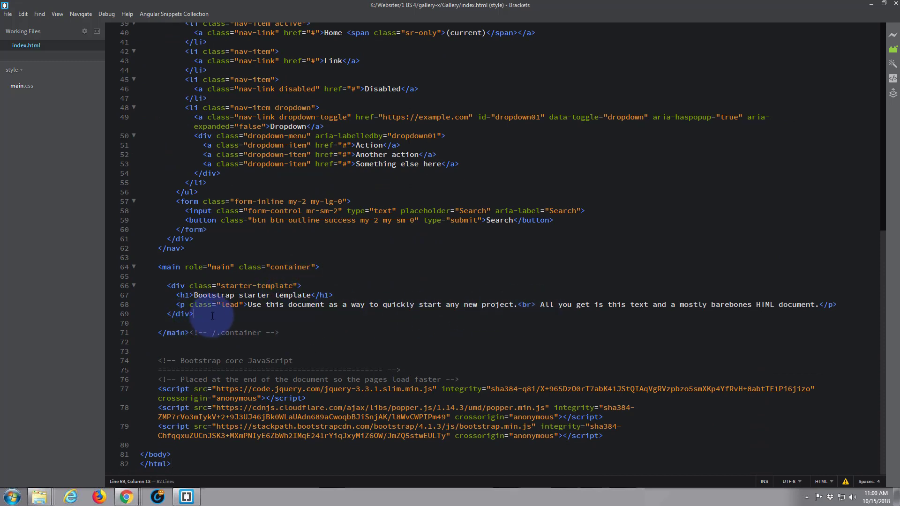
key("Enter")
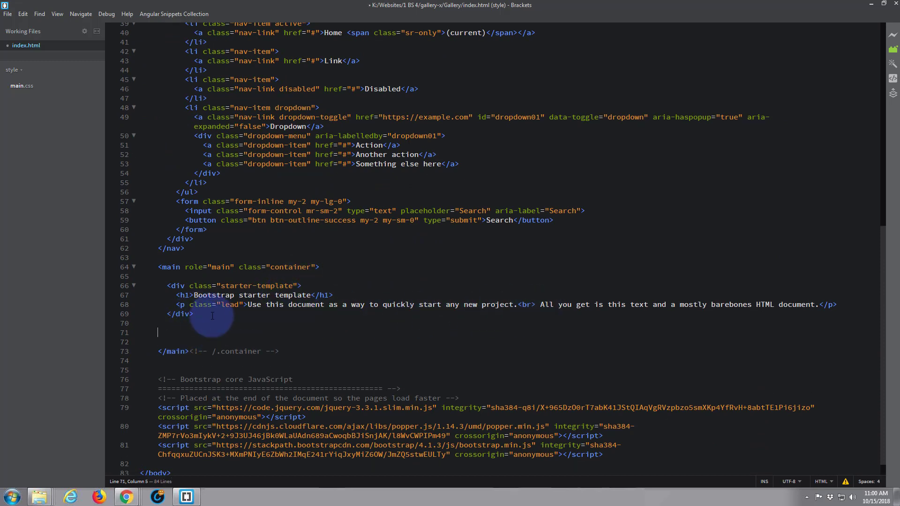
type("<sec")
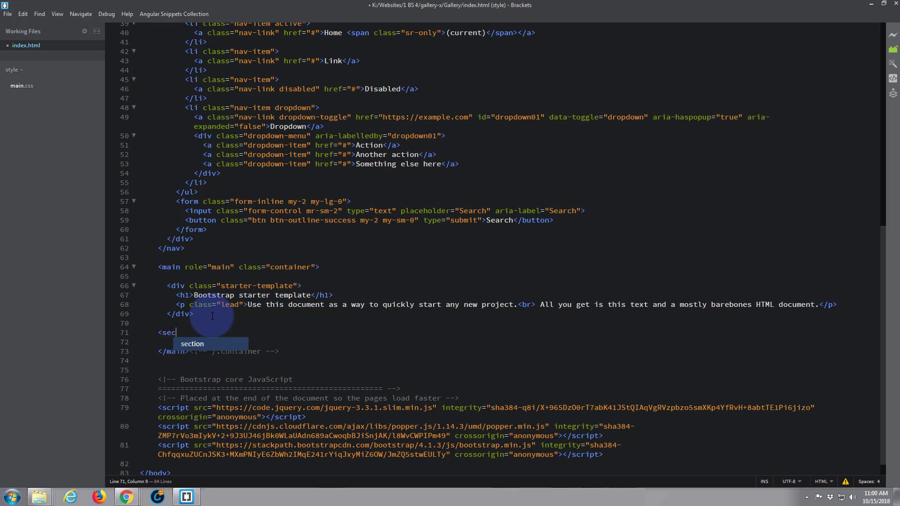
key("Tab")
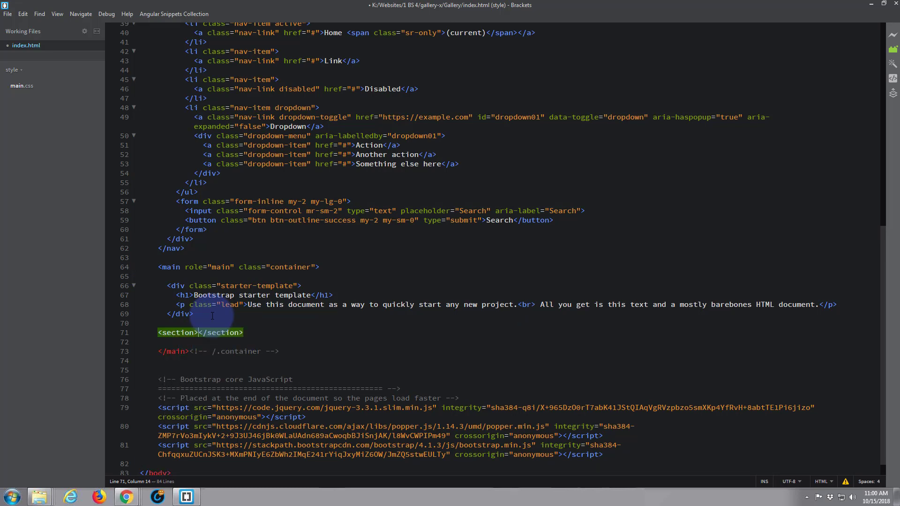
key("Enter")
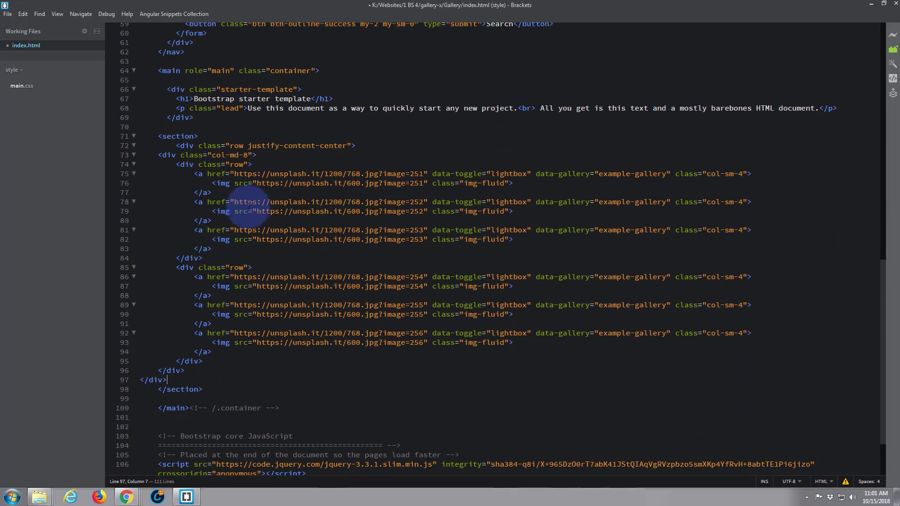
scroll("down", 3)
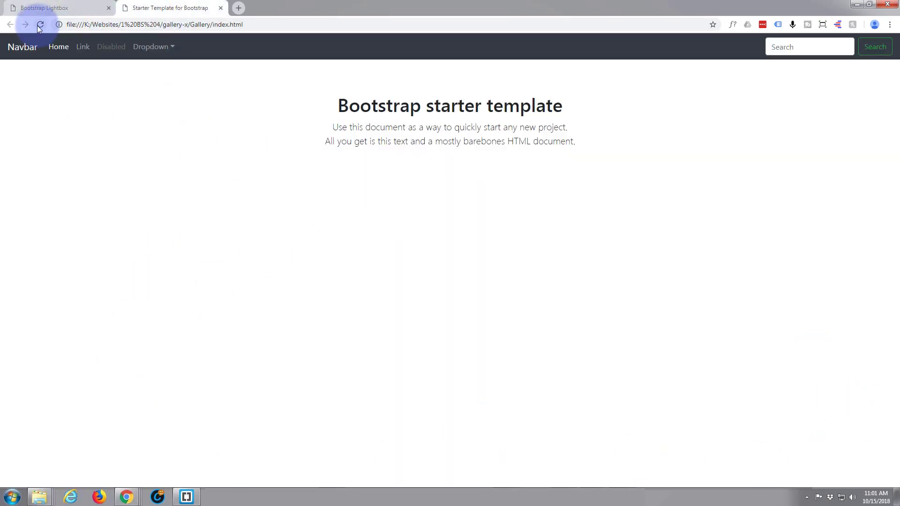
- Reload Chrome to show six photos in two rows of three, and test a thumbnail
left_click(39, 24)
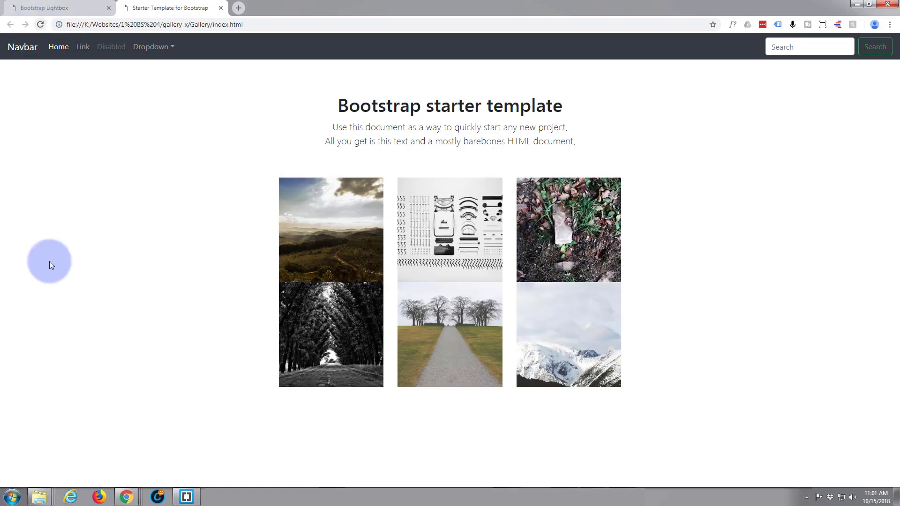
mouse_move(382, 264)
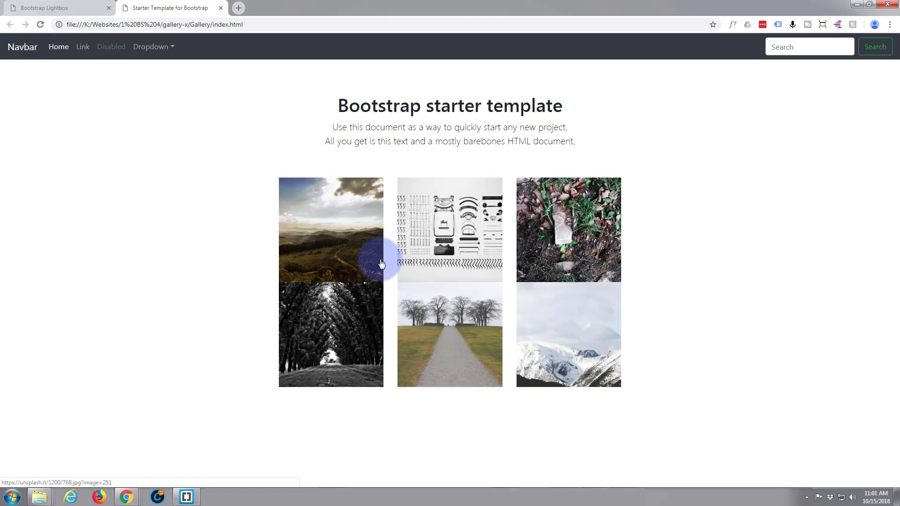
mouse_move(345, 244)
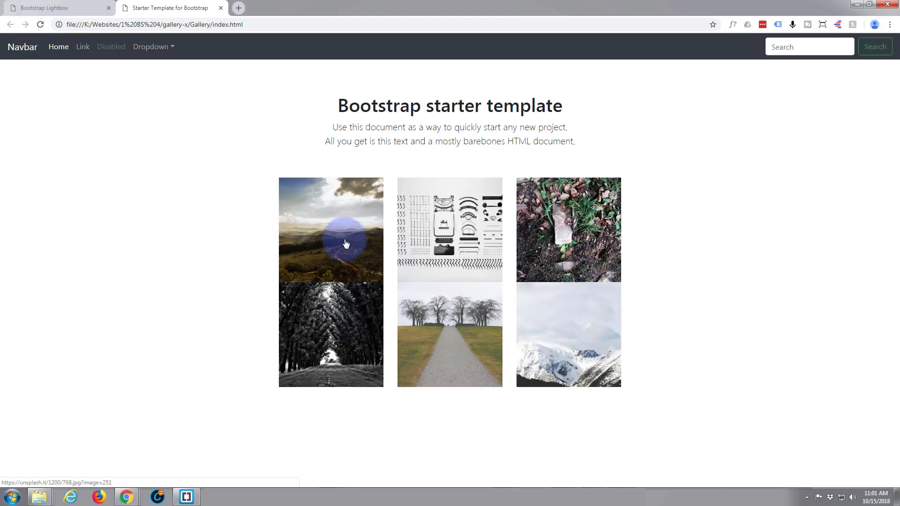
left_click(330, 229)
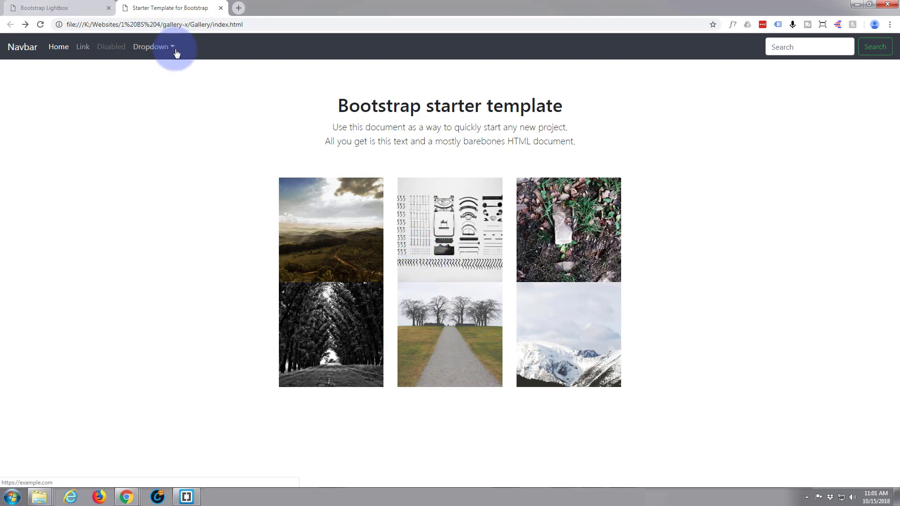
left_click(186, 496)
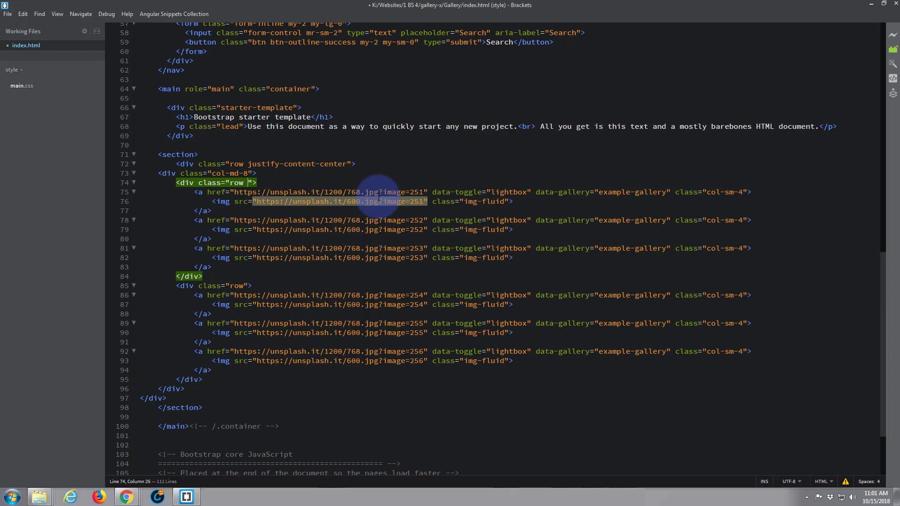
- Add mb-4 to both gallery row classes and reload Chrome to see the gap
type("m")
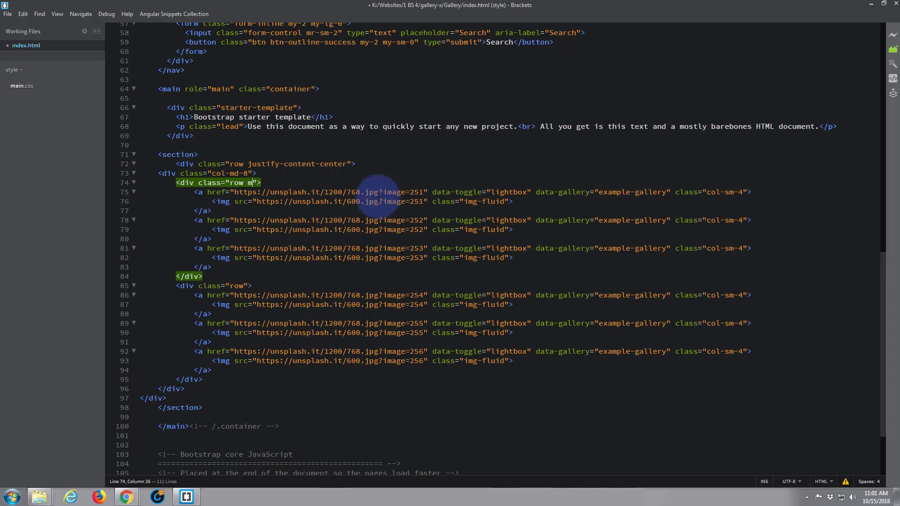
type("b")
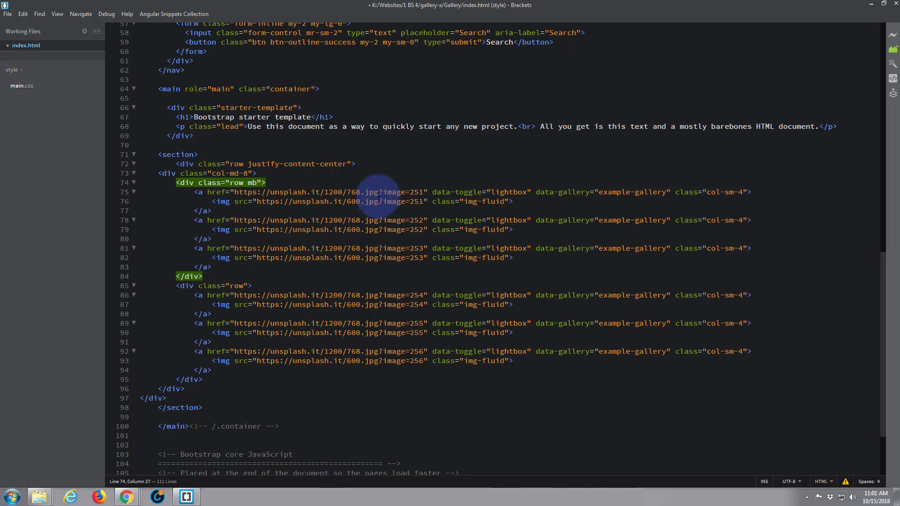
type("-4")
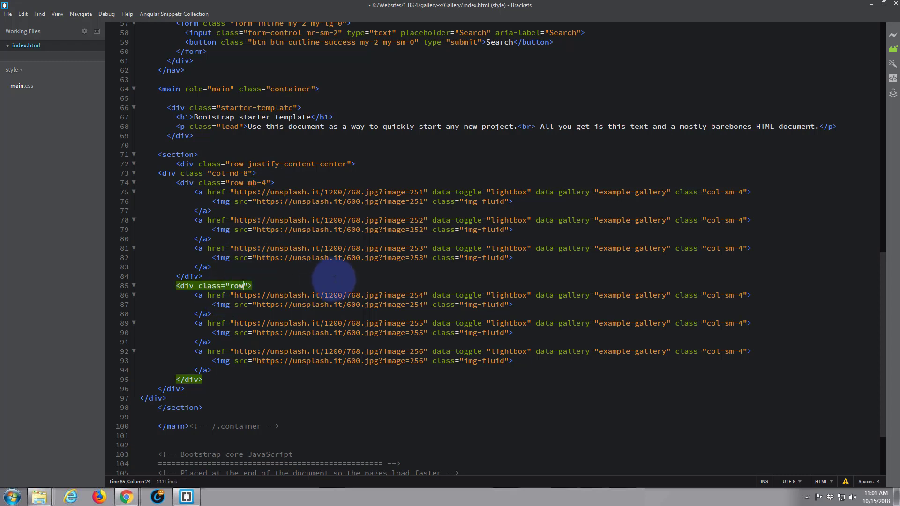
type("mb-4")
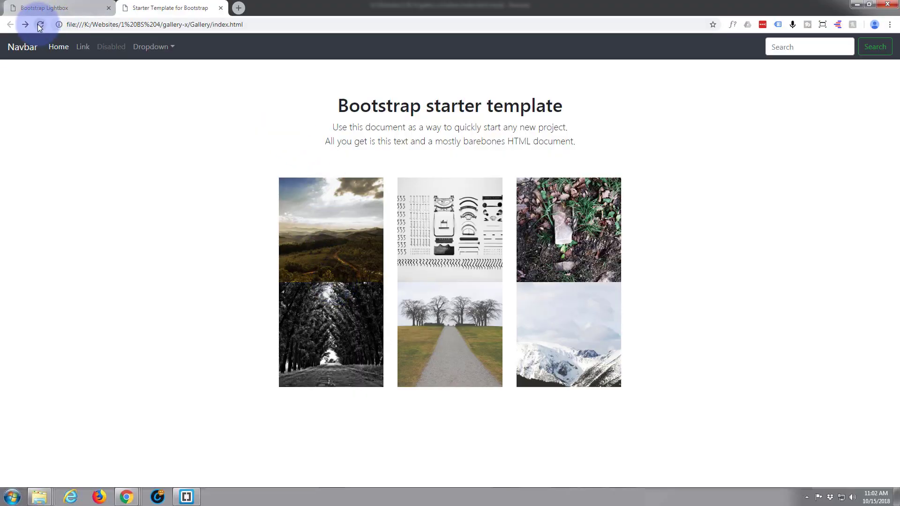
left_click(40, 24)
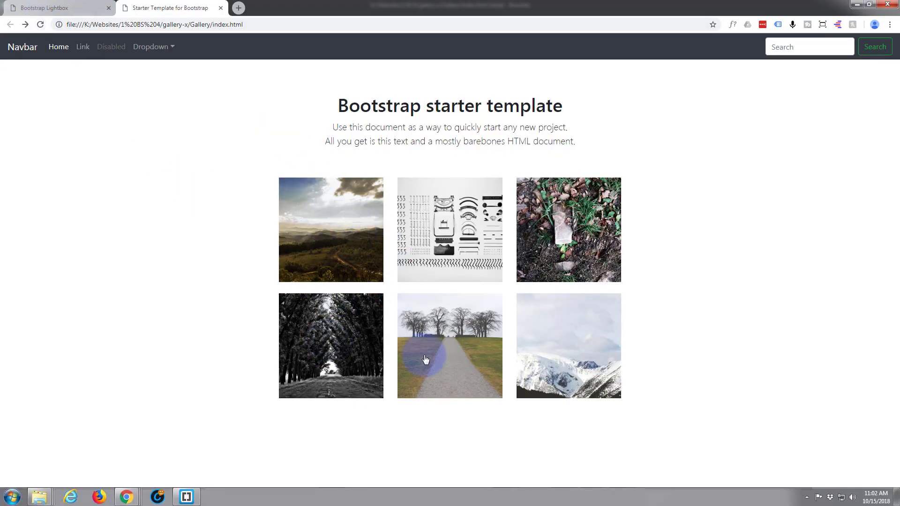
mouse_move(580, 319)
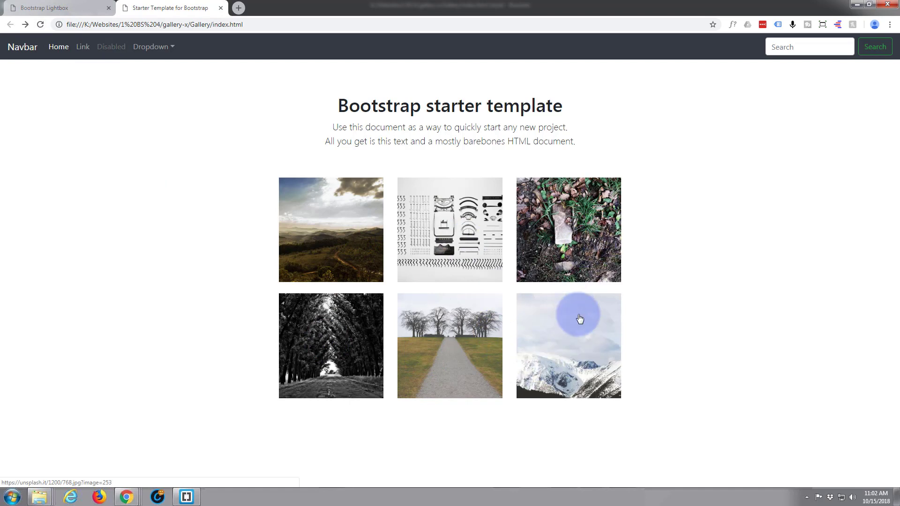
mouse_move(305, 256)
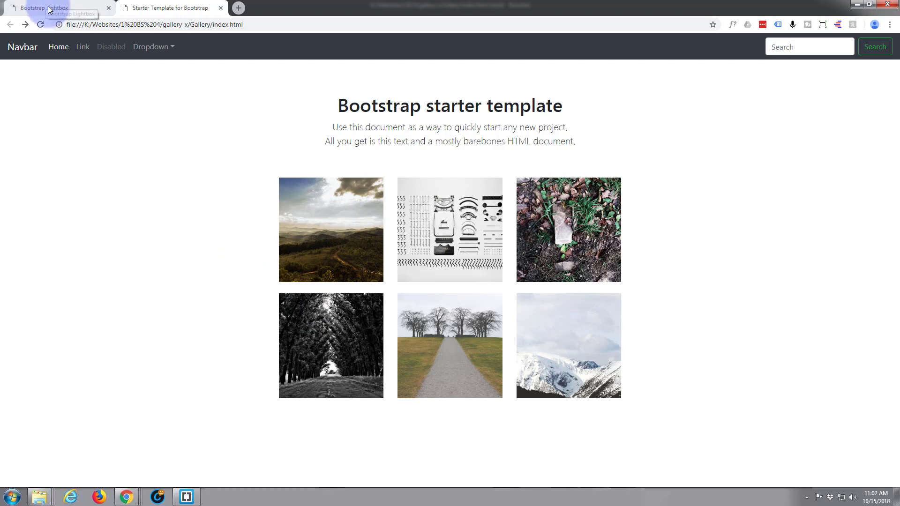
- Return to the Bootstrap Lightbox docs and review the Install section
left_click(49, 8)
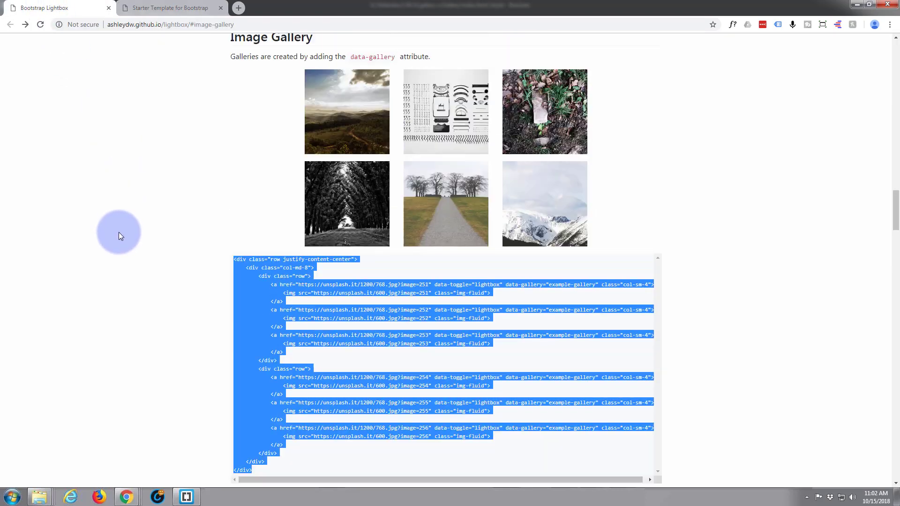
scroll("down", 3)
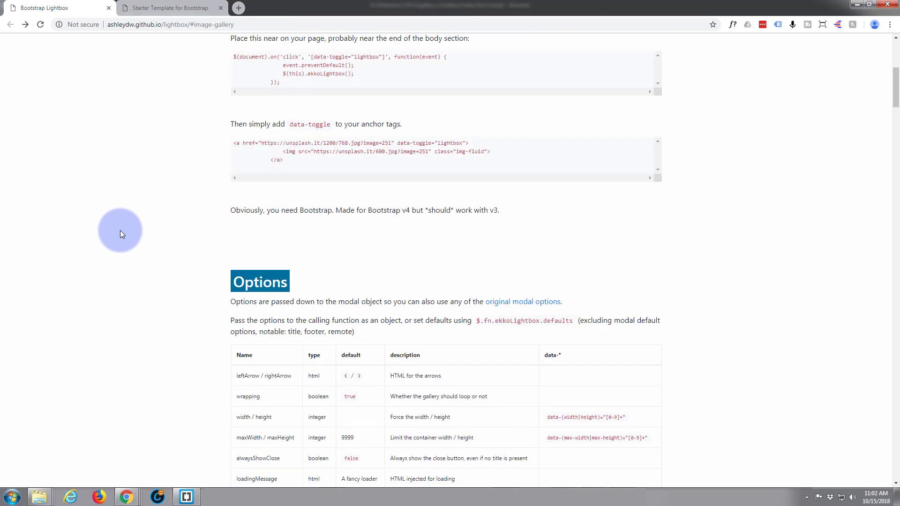
scroll("up", 3)
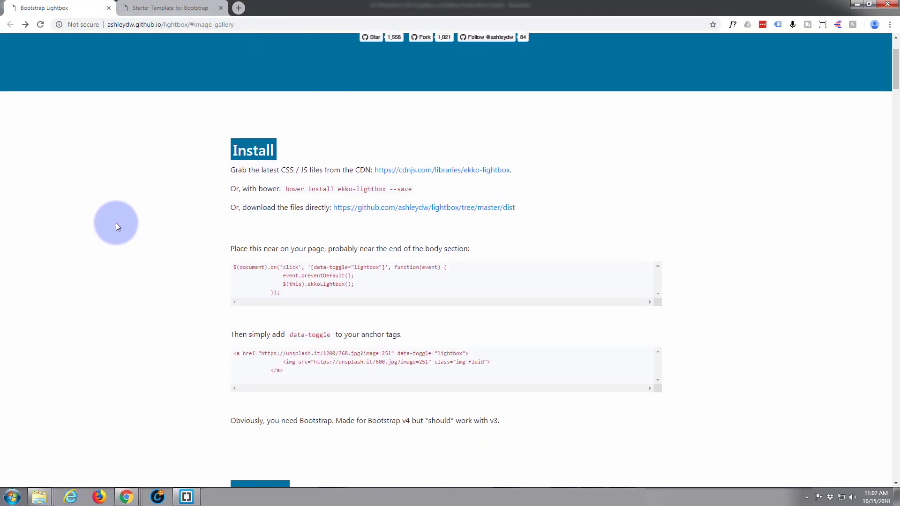
mouse_move(296, 170)
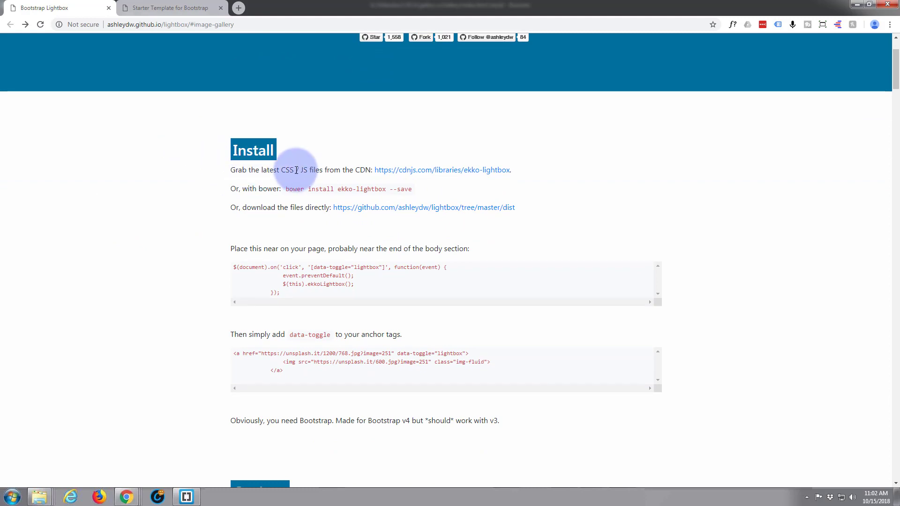
mouse_move(382, 170)
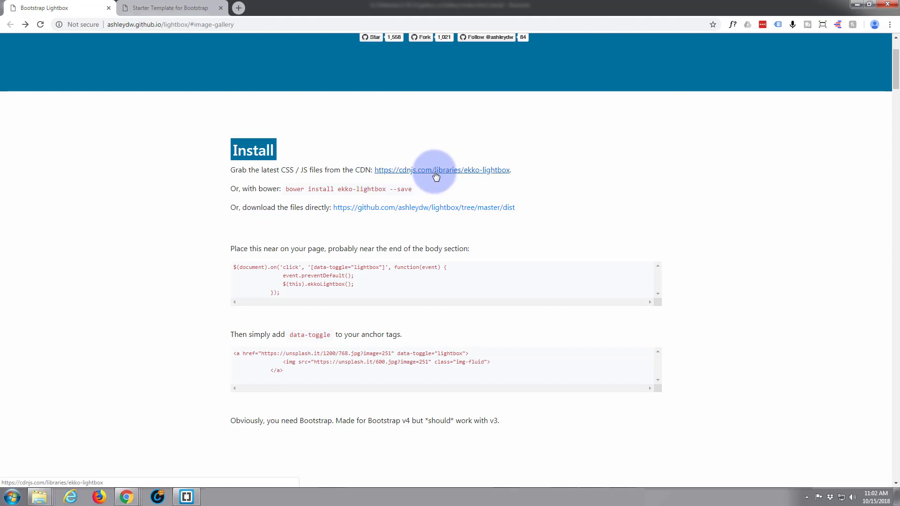
mouse_move(405, 173)
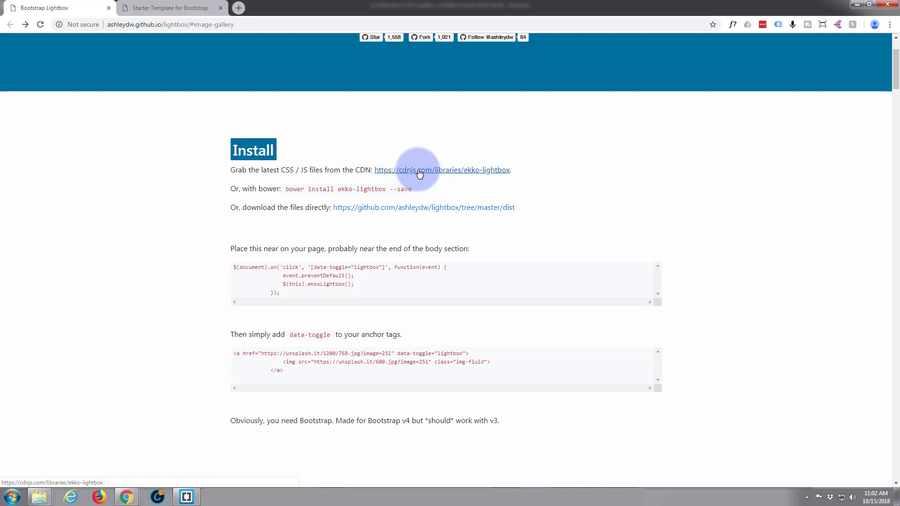
- Open the ekko-lightbox library files page on cdnjs and browse it
left_click(442, 169)
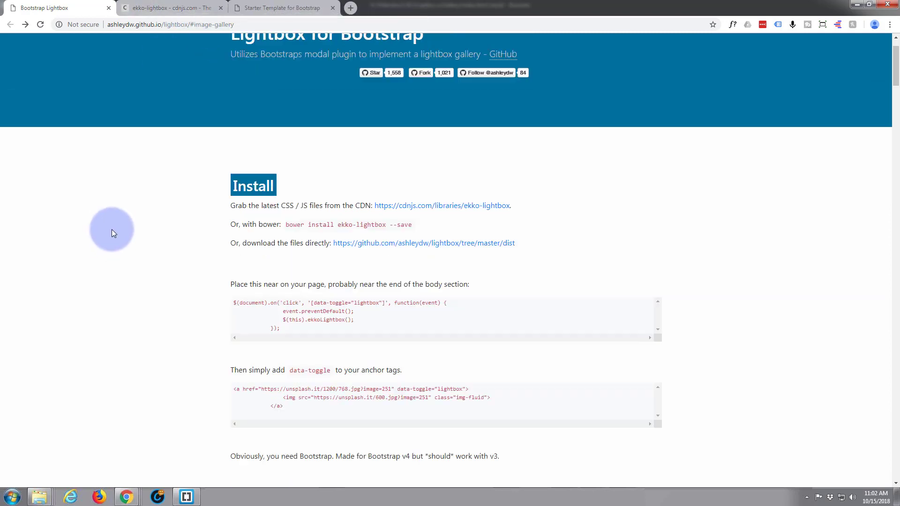
scroll("up", 3)
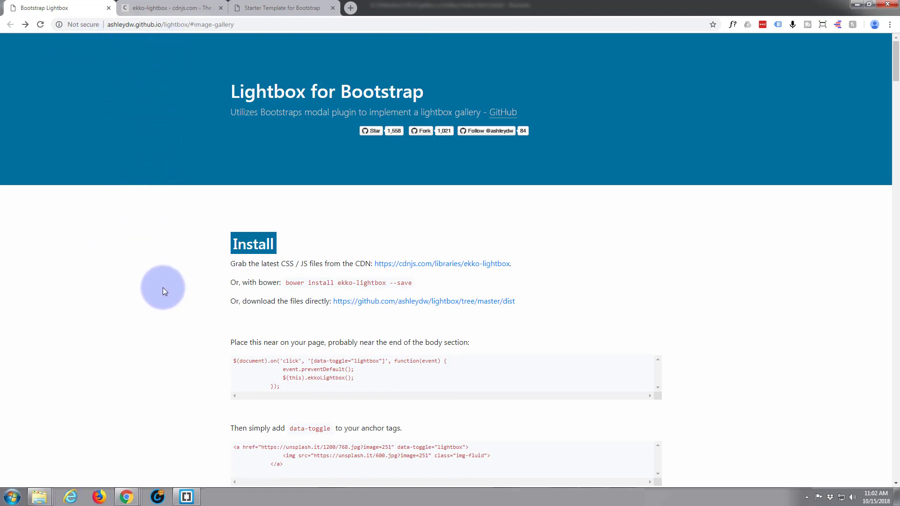
scroll("down", 3)
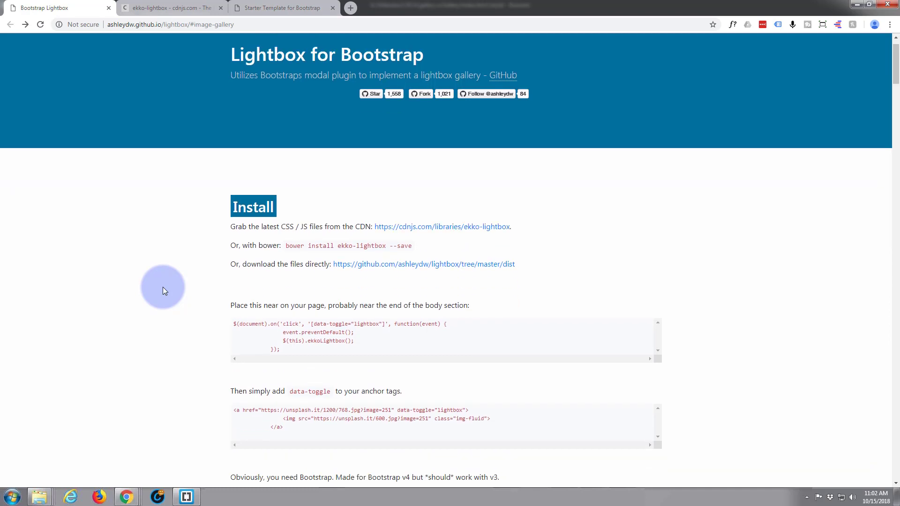
scroll("down", 3)
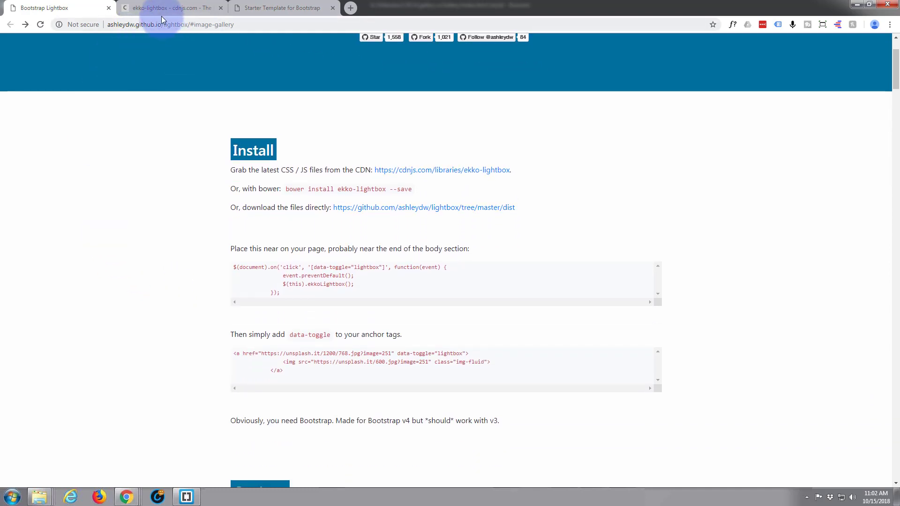
- Copy the ekko-lightbox 5.3.0 CSS file URL from the cdnjs page
left_click(169, 7)
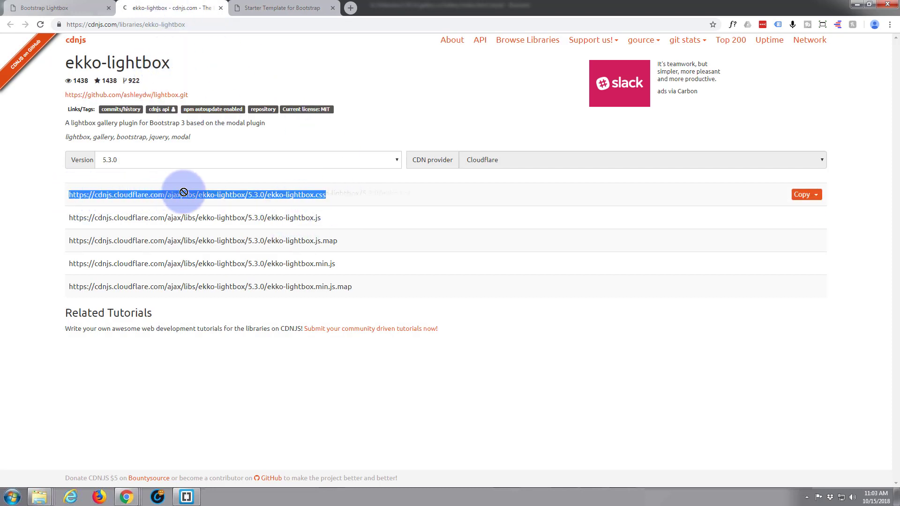
right_click(184, 194)
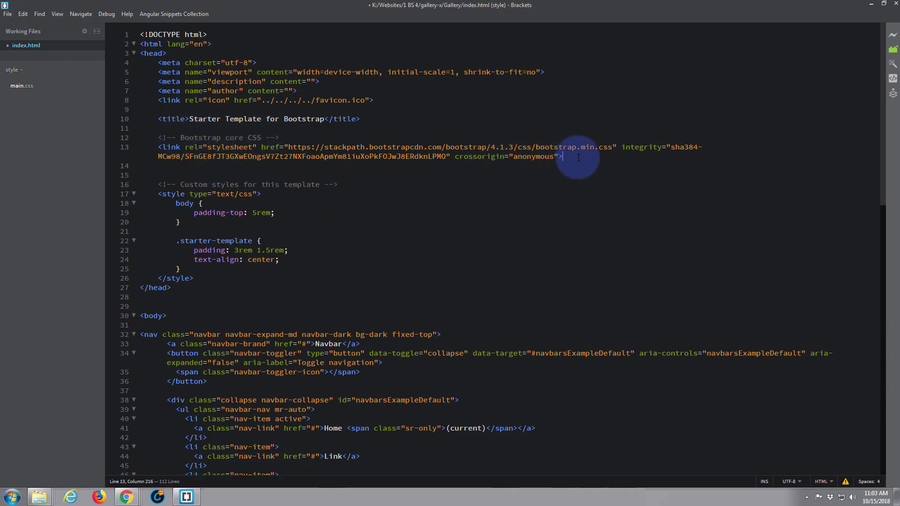
- Add a link tag for the ekko-lightbox 5.3.0 CSS from cdnjs below the Bootstrap stylesheet
key("Enter")
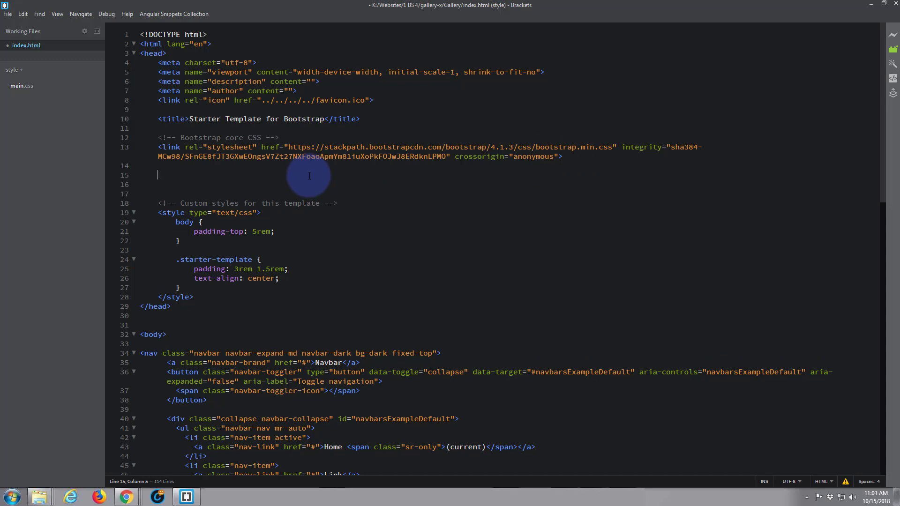
type("<link")
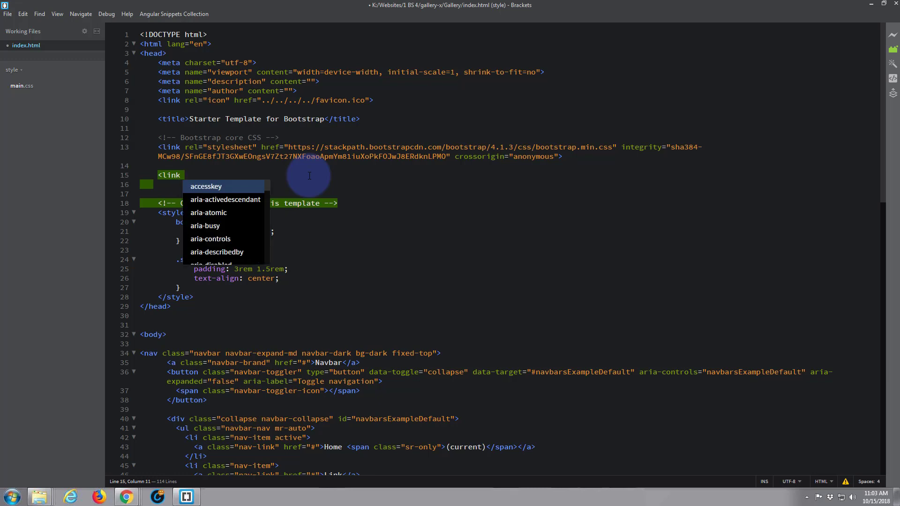
type("rel")
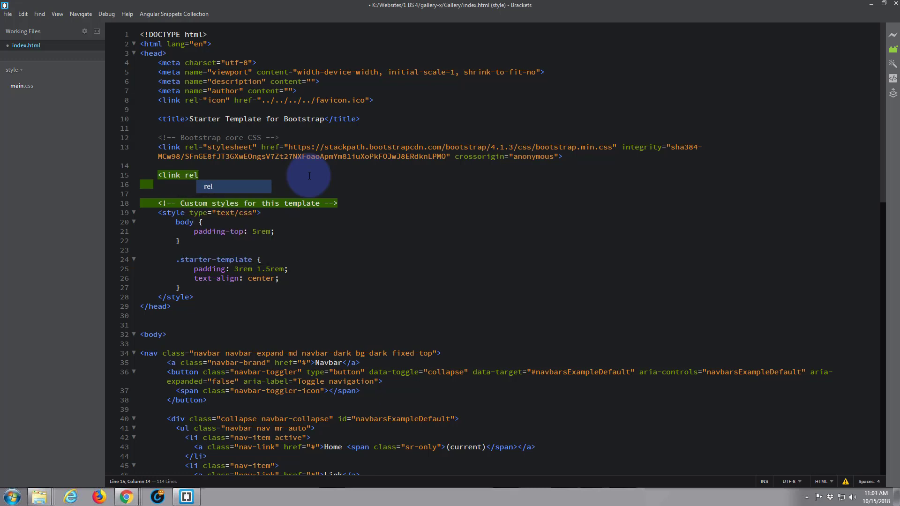
type("=\"\"")
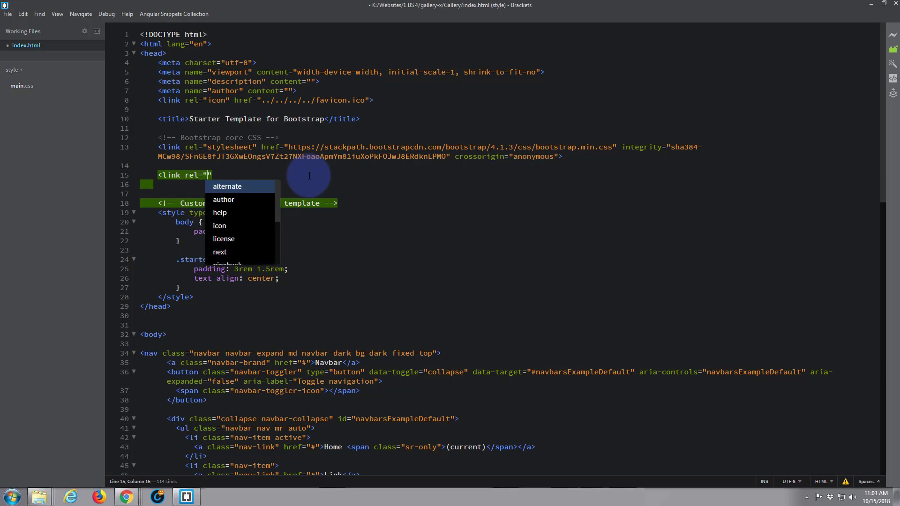
type("stylesheet")
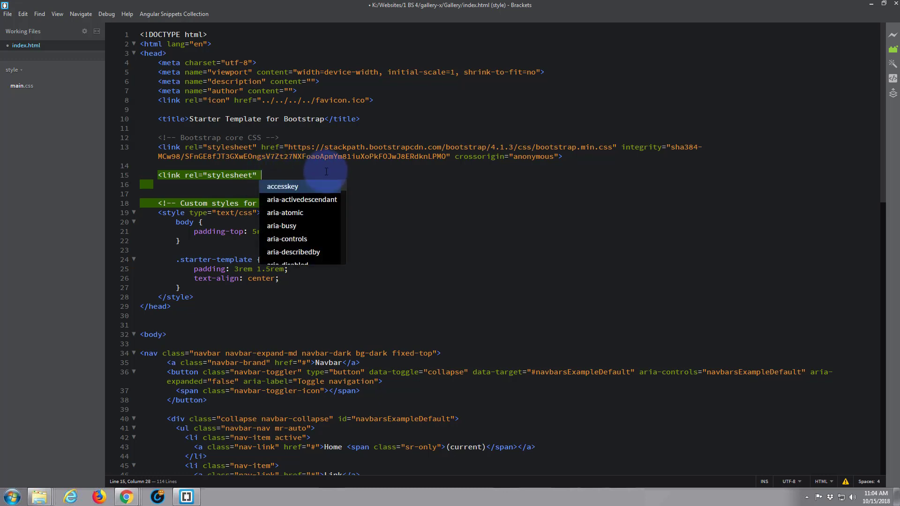
type("href")
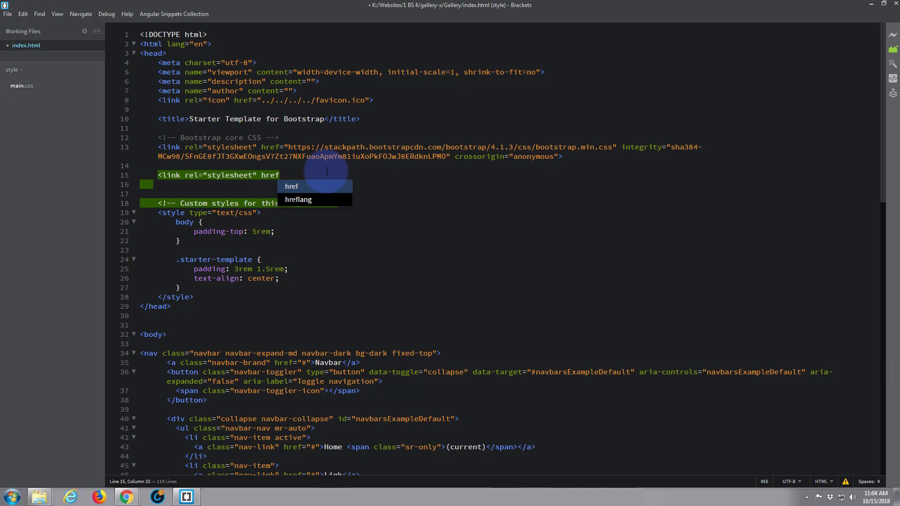
type("=")
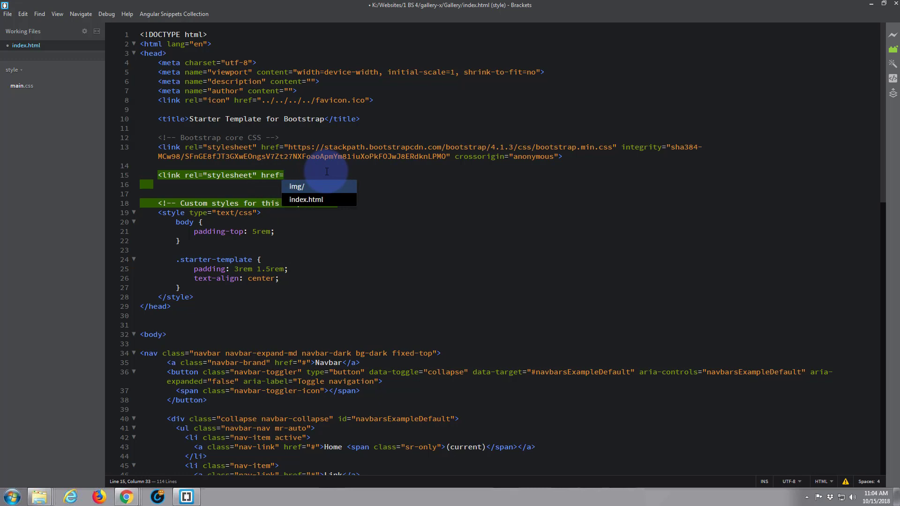
type("\"\"")
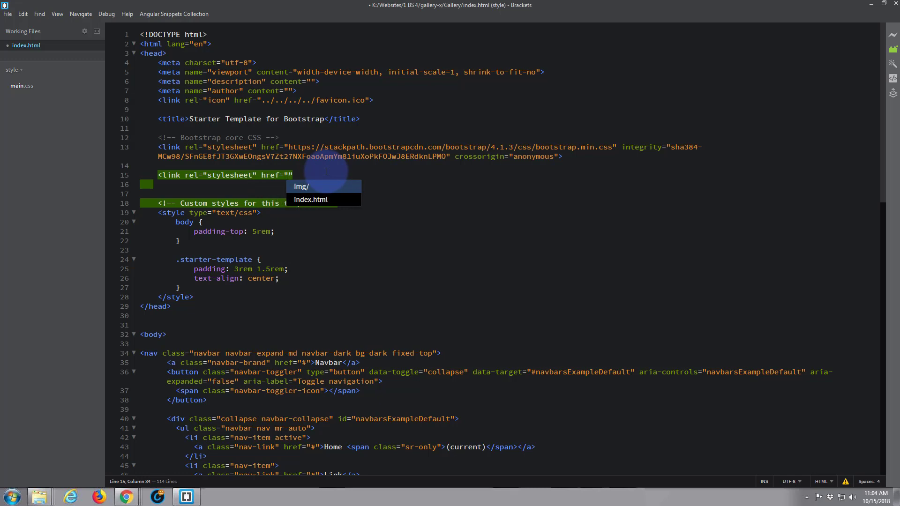
type("https://cdnjs.cloudflare.com/ajax/libs/ekko-lightbox/5.3.0/ekko-lightbox.css")
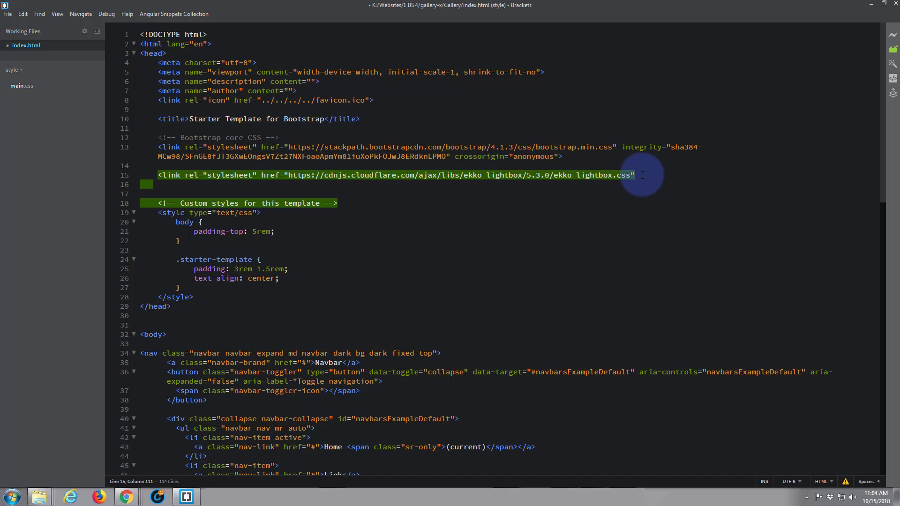
type(">")
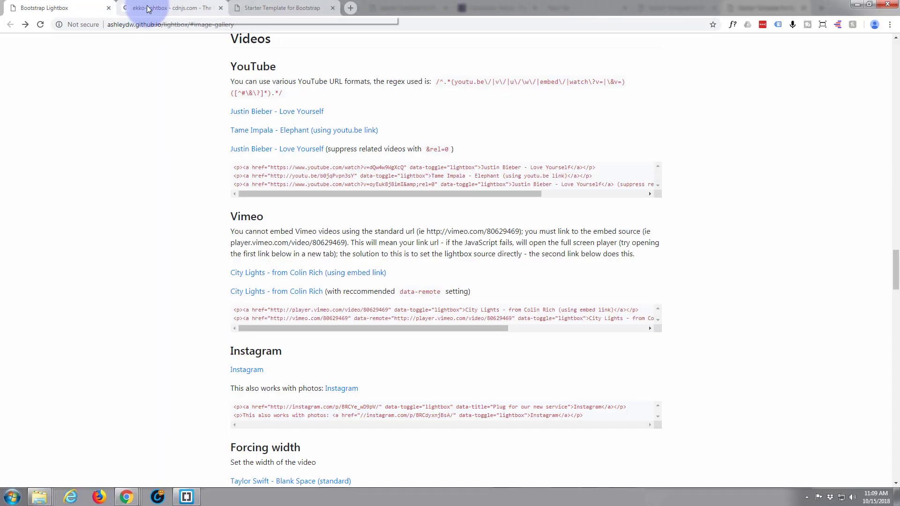
- Grab the ekko-lightbox.js URL from the cdnjs page and return to index.html
left_click(166, 8)
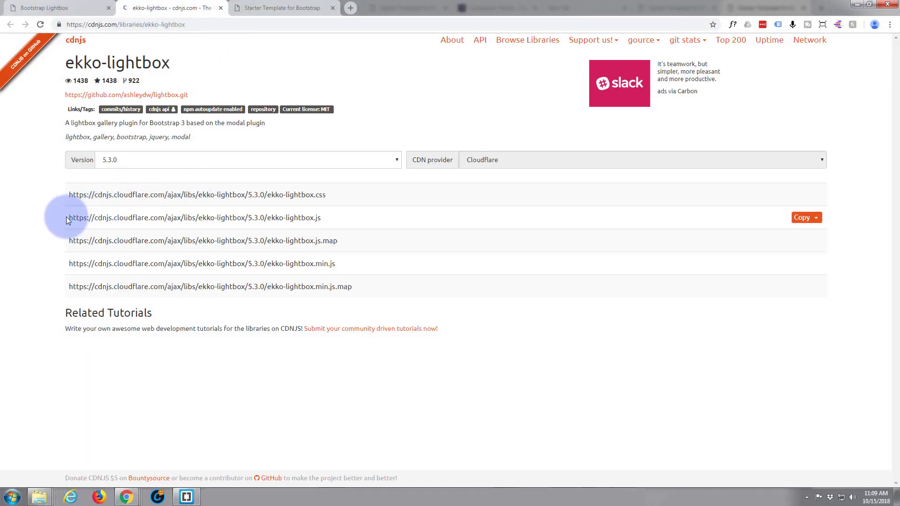
mouse_move(321, 217)
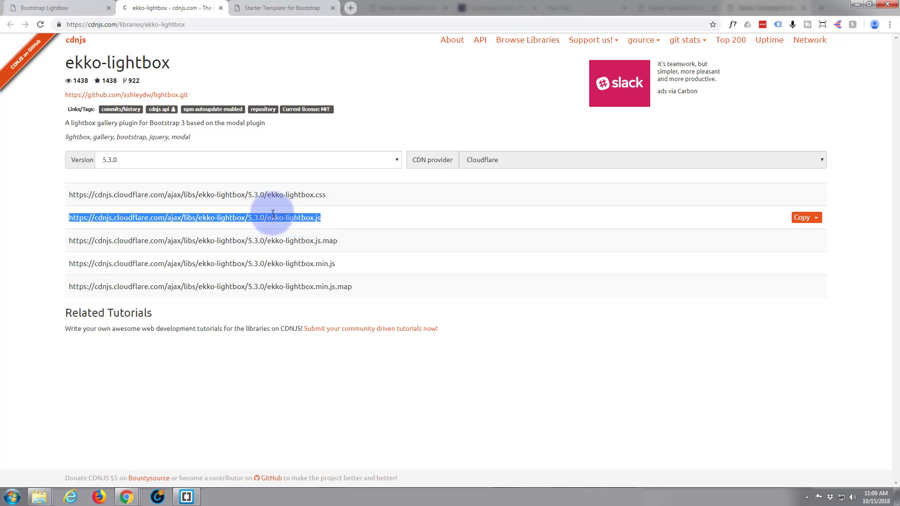
left_click(186, 496)
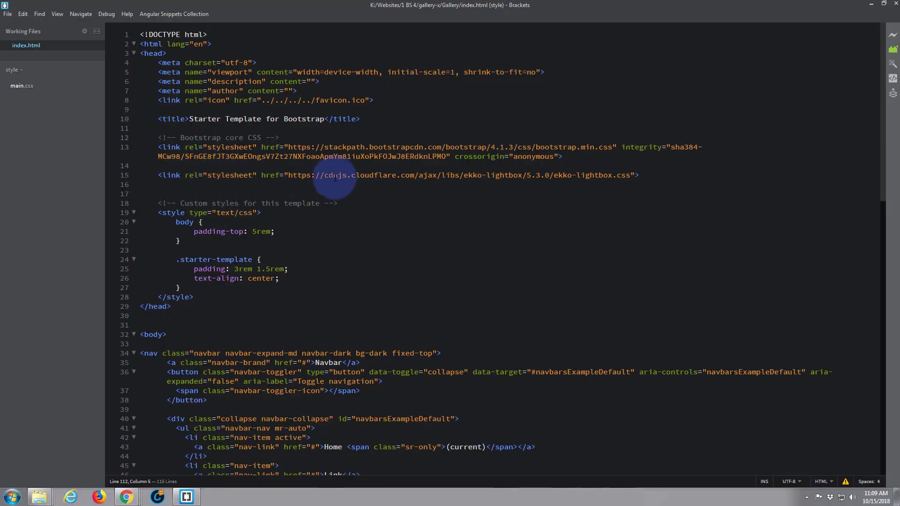
- Below bootstrap.min.js, add a script tag with src set to the ekko-lightbox 5.3.0 JS URL
scroll("down", 3)
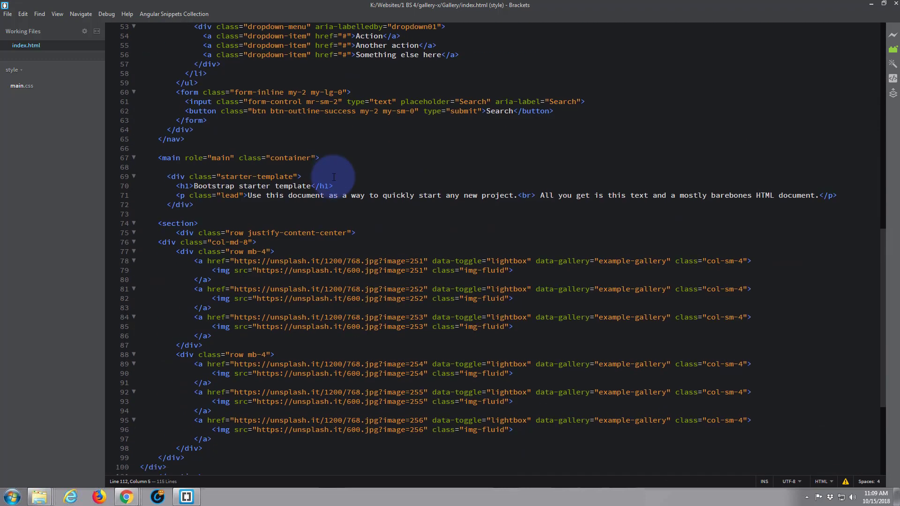
scroll("down", 3)
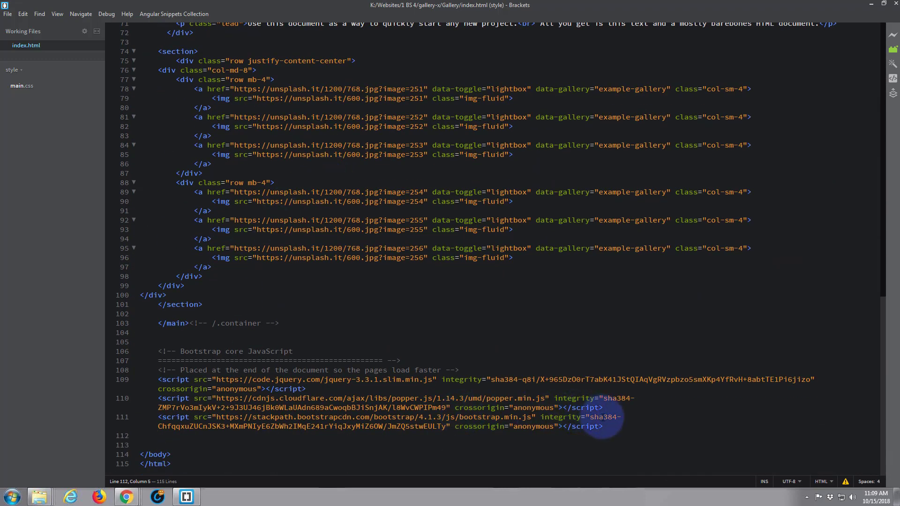
key("enter")
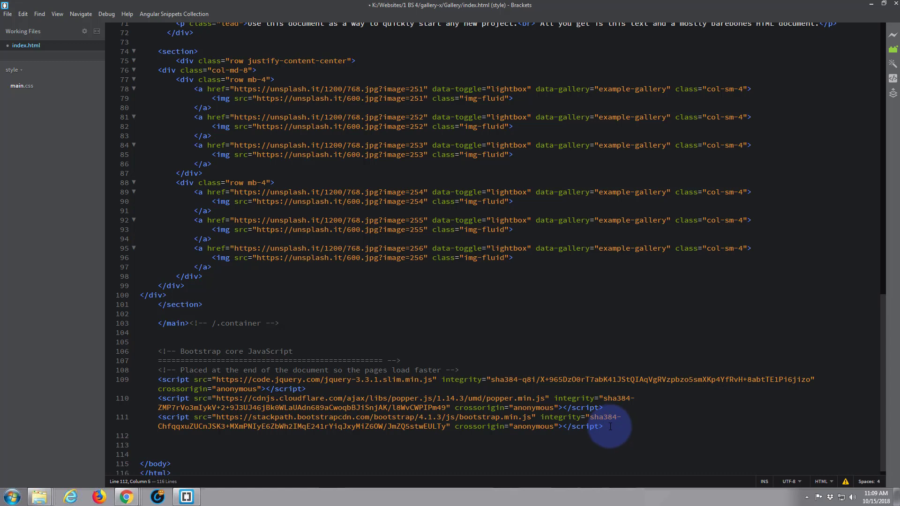
type("<script")
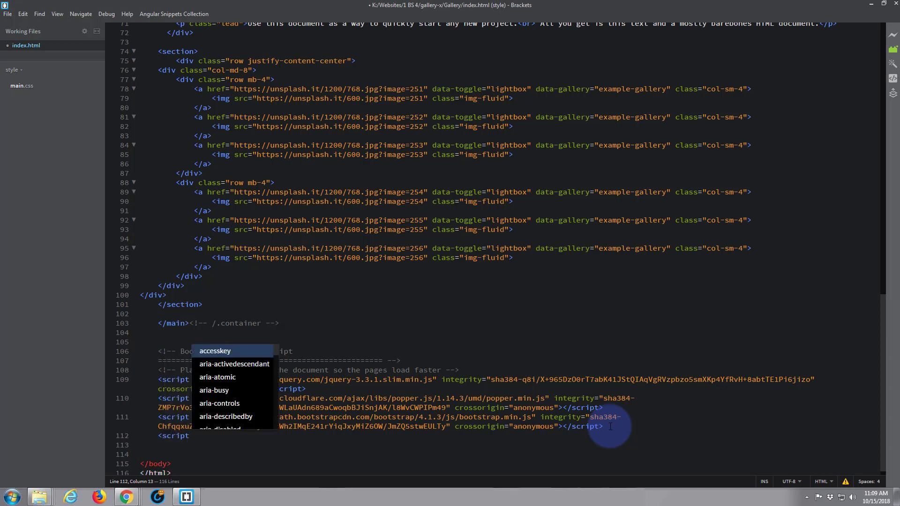
type("src")
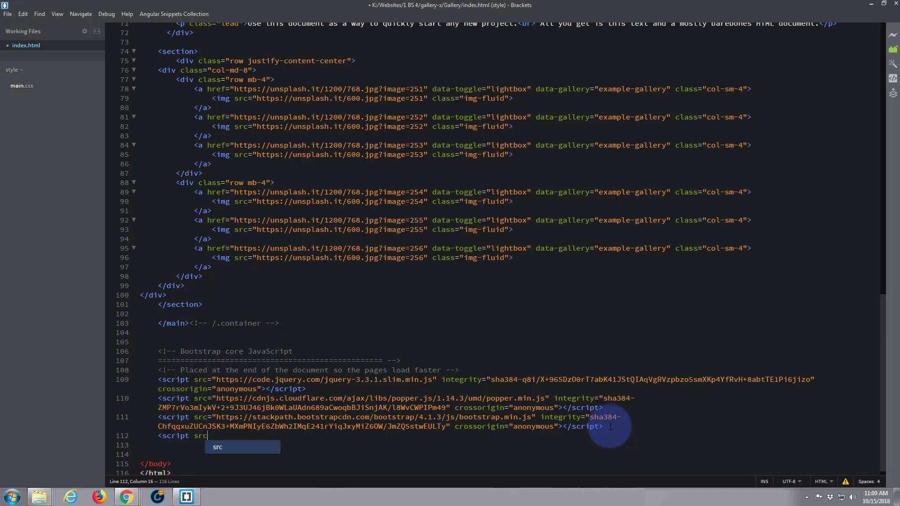
type("=")
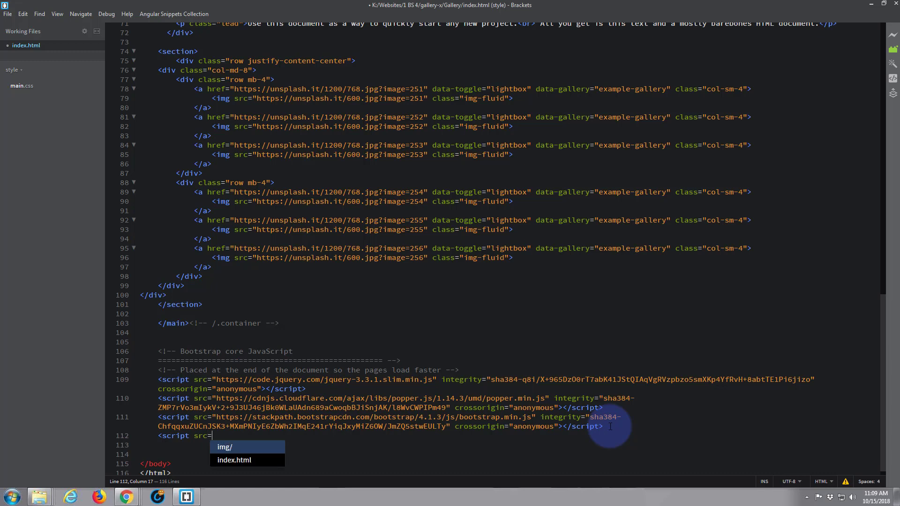
type("\"")
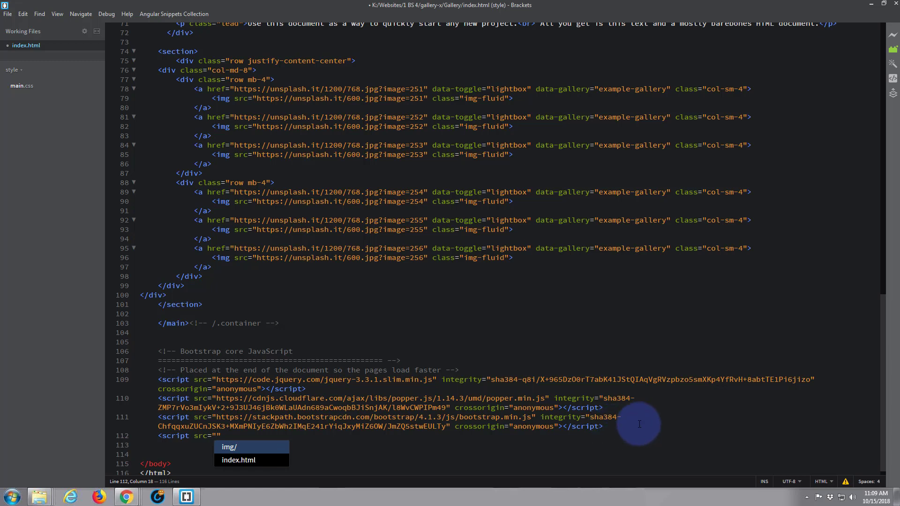
type("https://cdnjs.cloudflare.com/ajax/libs/ekko-lightbox/5.3.0/ekko-lightbox.js")
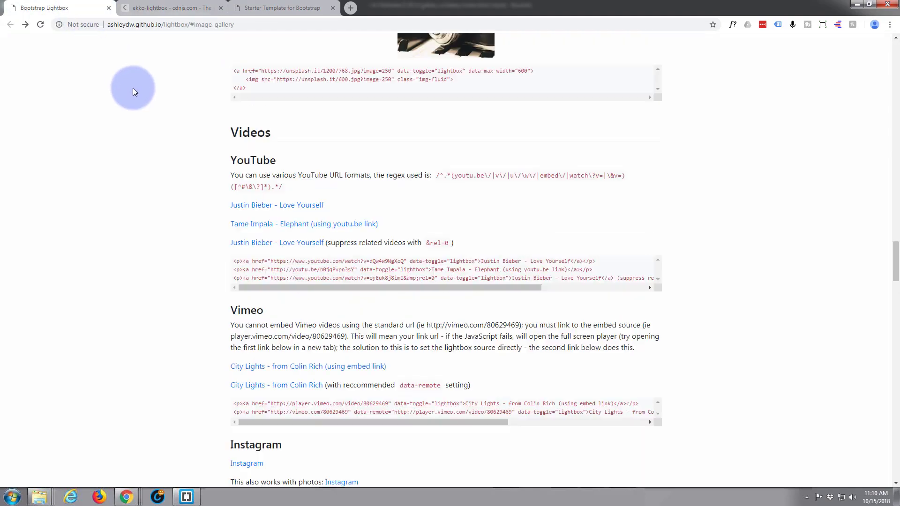
- Select the $(document).on('click', …) ekkoLightbox snippet in the Install section
scroll("up", 3)
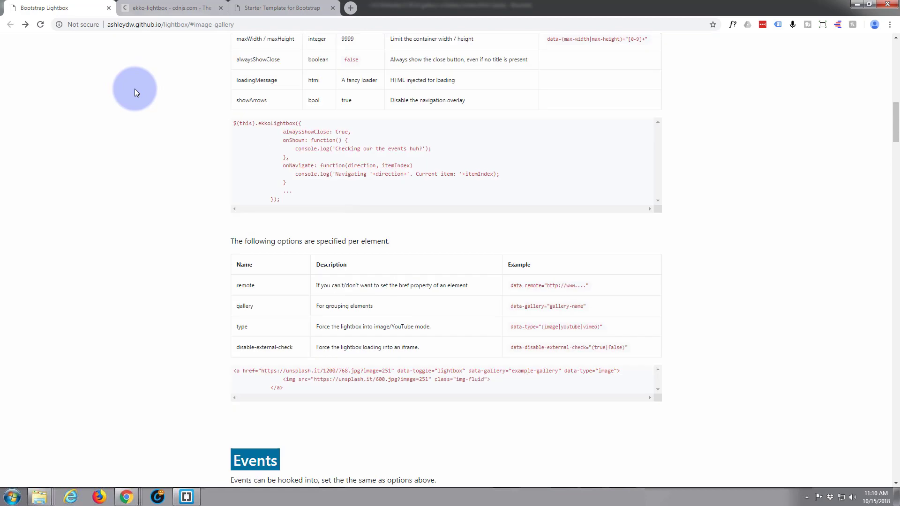
scroll("up", 3)
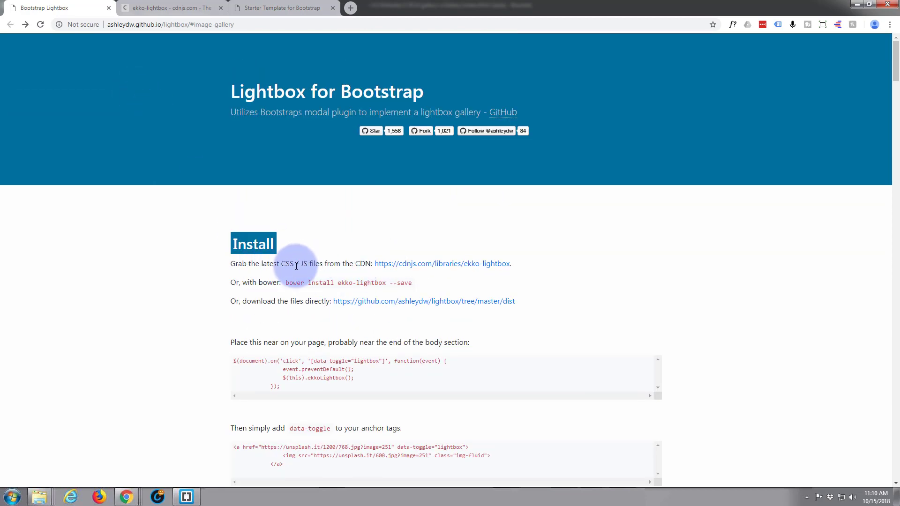
scroll("down", 3)
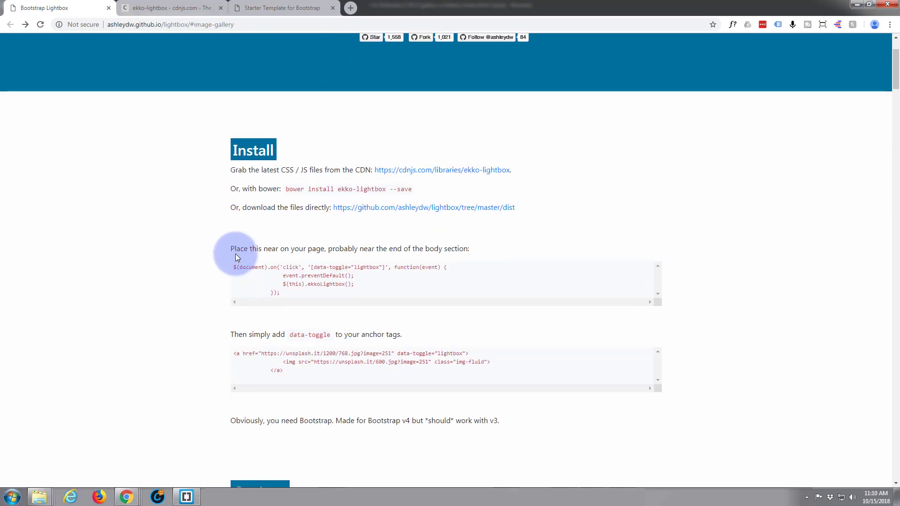
mouse_move(294, 246)
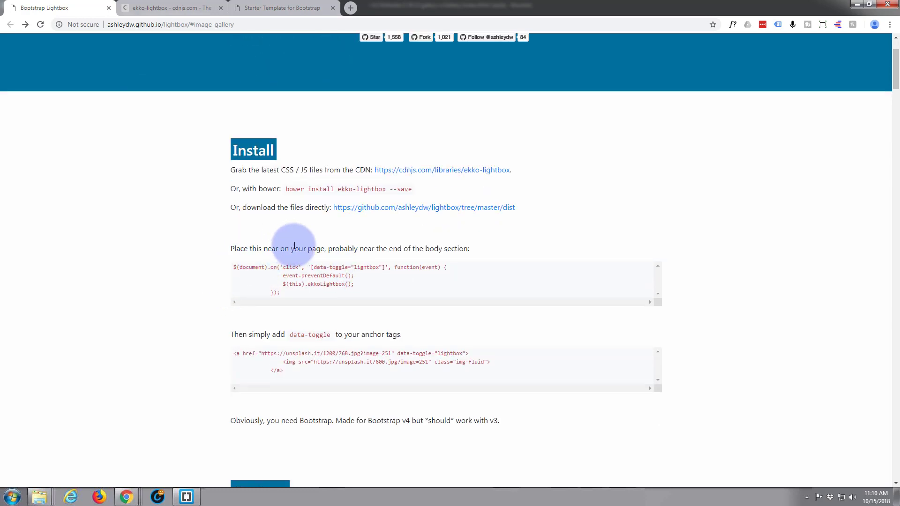
mouse_move(233, 266)
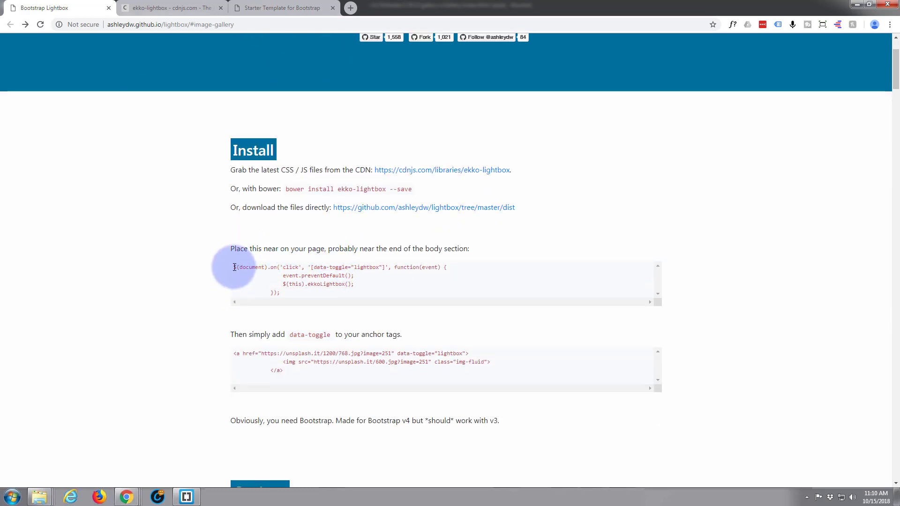
left_click_drag(232, 267, 279, 292)
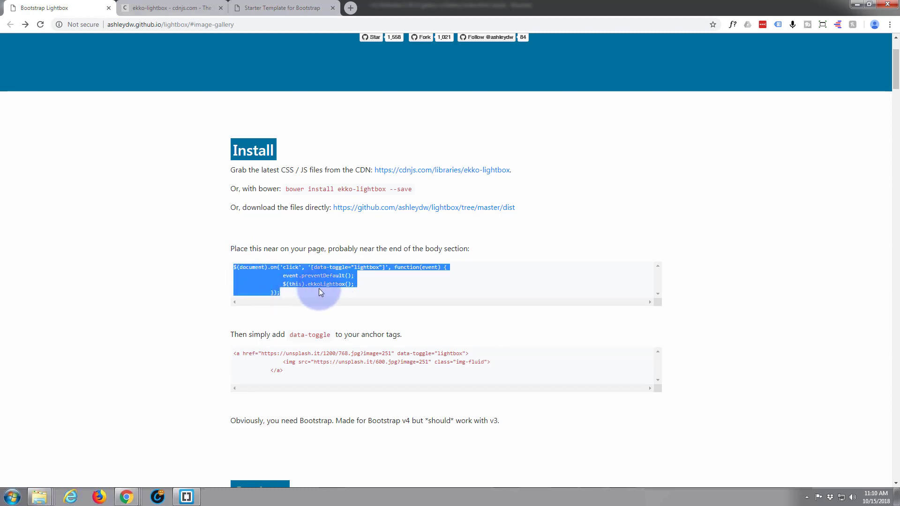
mouse_move(338, 292)
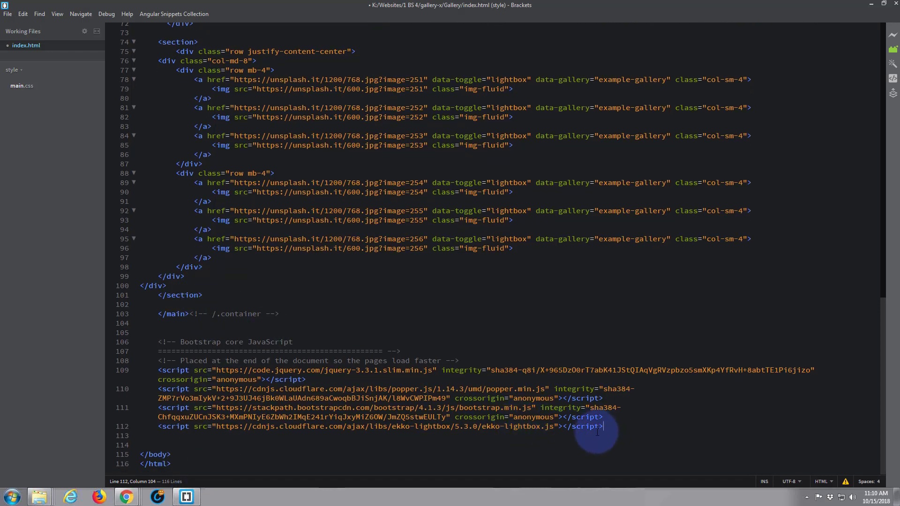
- Add a <script> block with the ekkoLightbox click-handler code after the ekko-lightbox include
key("enter")
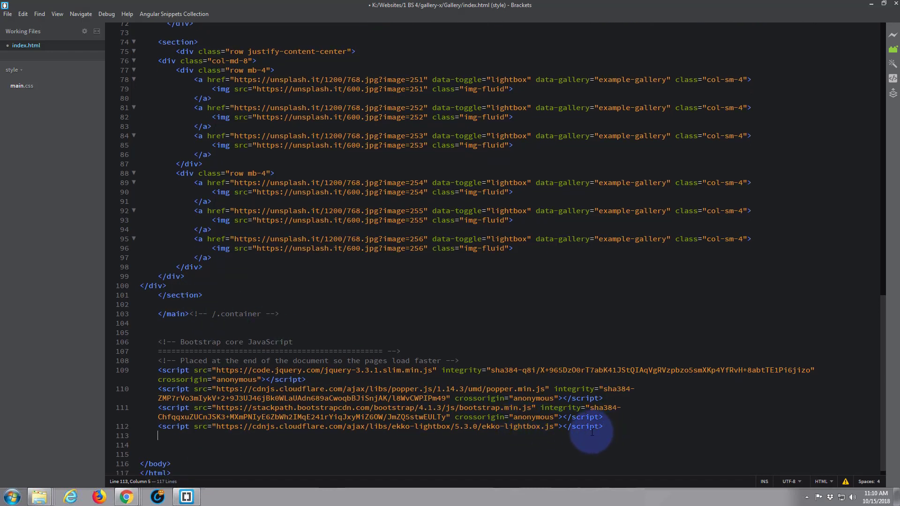
type("<")
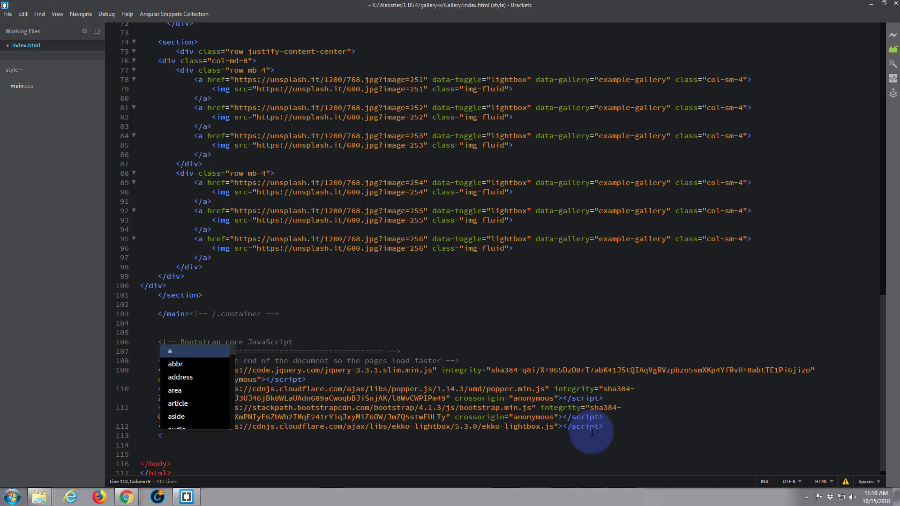
type("script>")
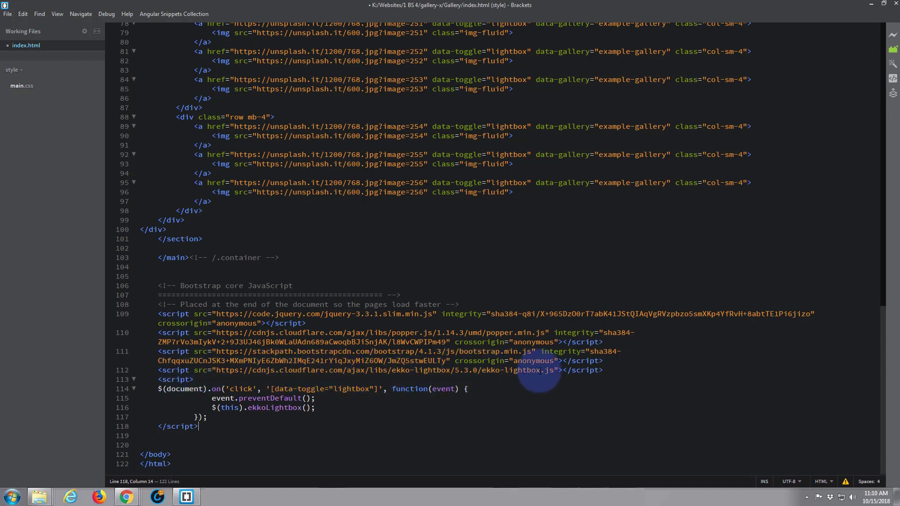
scroll("up", 3)
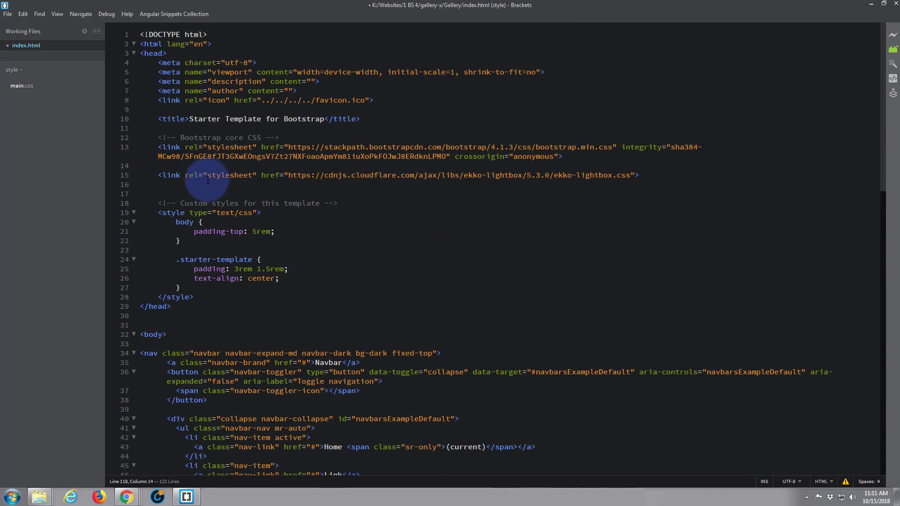
mouse_move(591, 175)
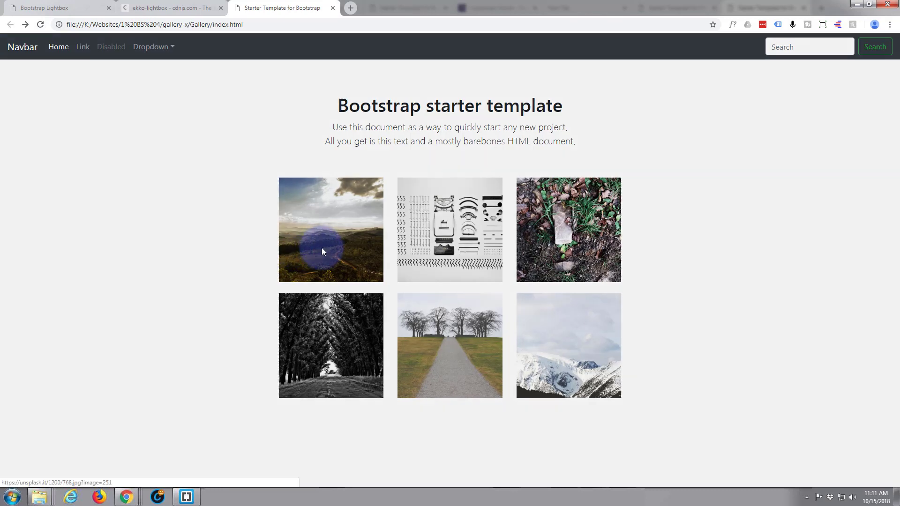
- Open the first thumbnail in the lightbox and step forward through two photos
left_click(329, 230)
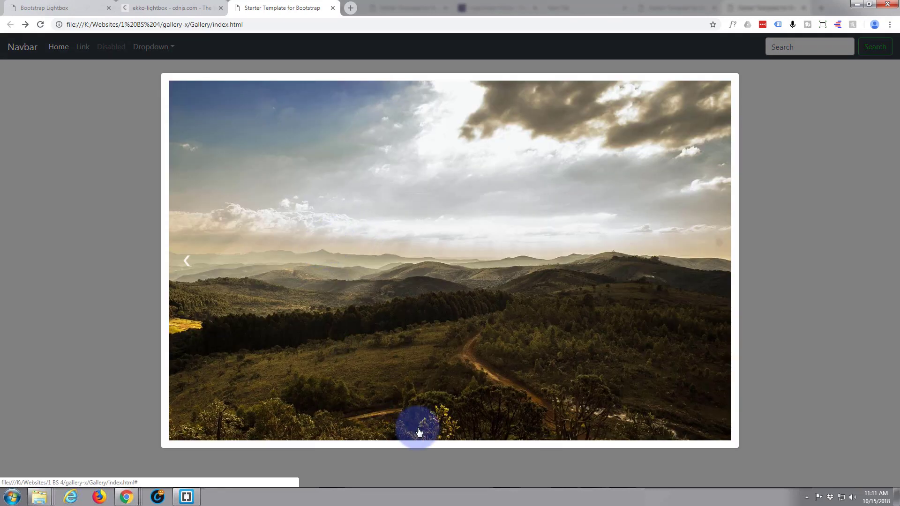
mouse_move(715, 263)
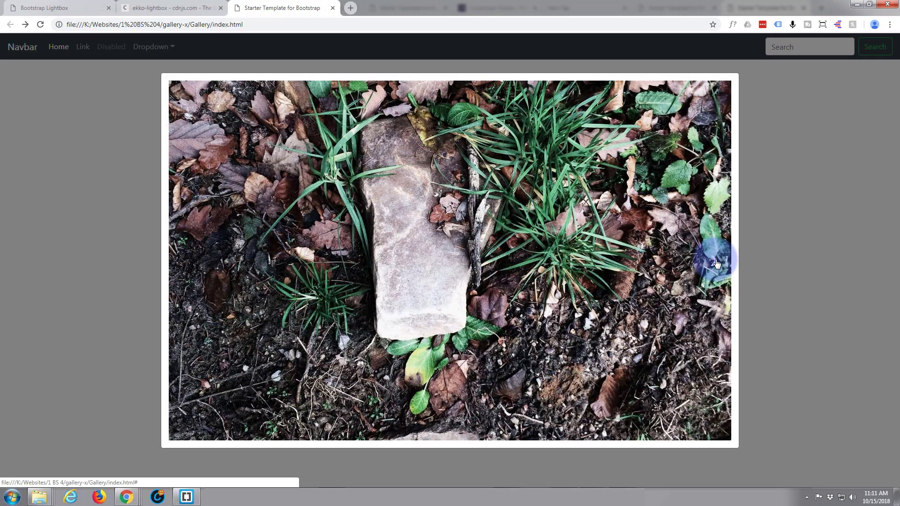
left_click(718, 263)
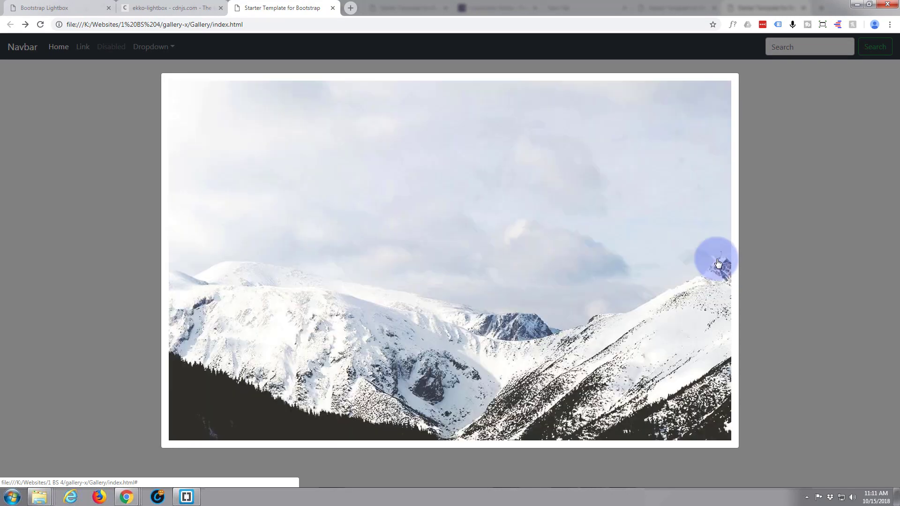
left_click(717, 261)
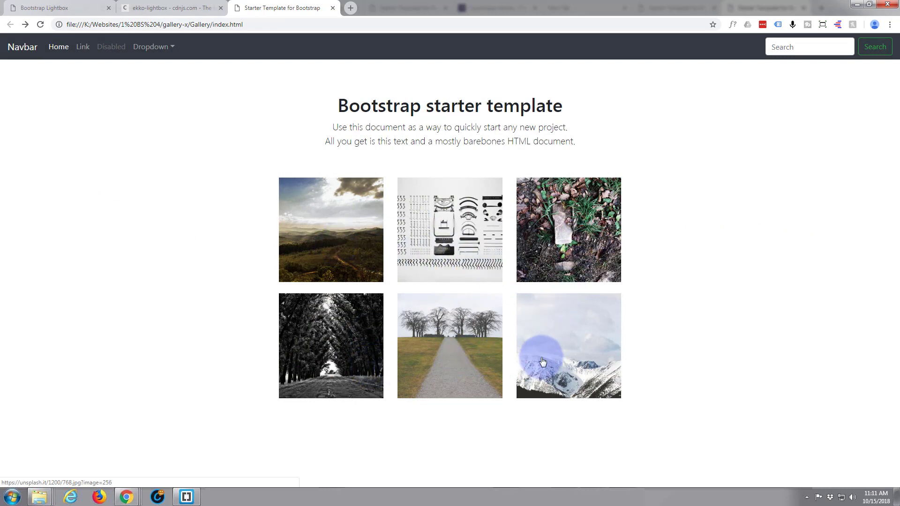
mouse_move(539, 351)
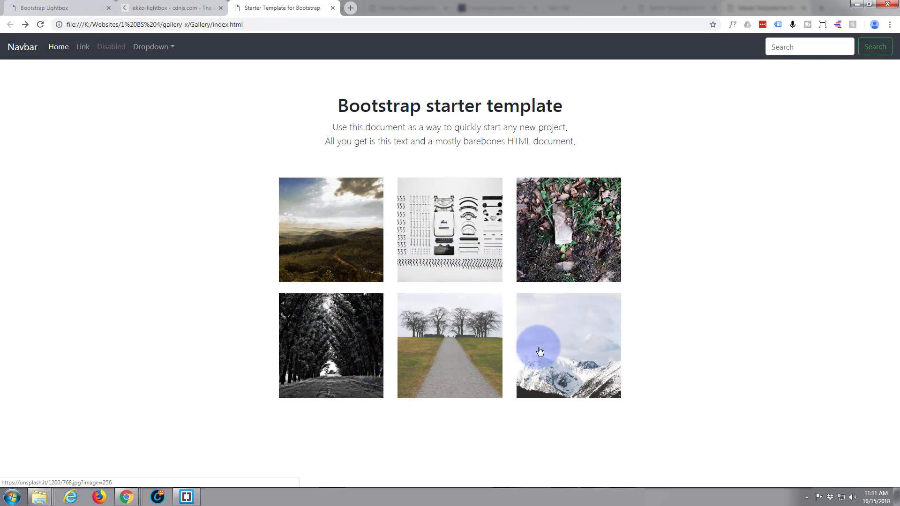
mouse_move(330, 292)
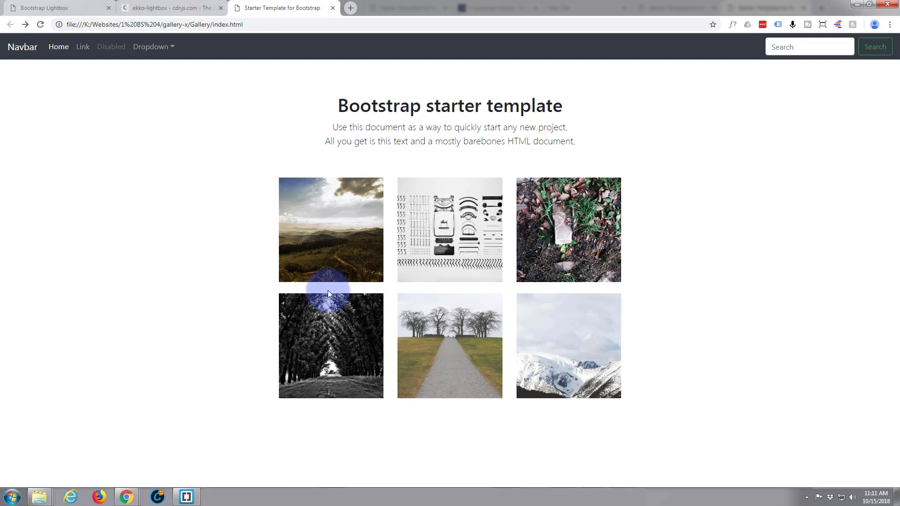
mouse_move(281, 8)
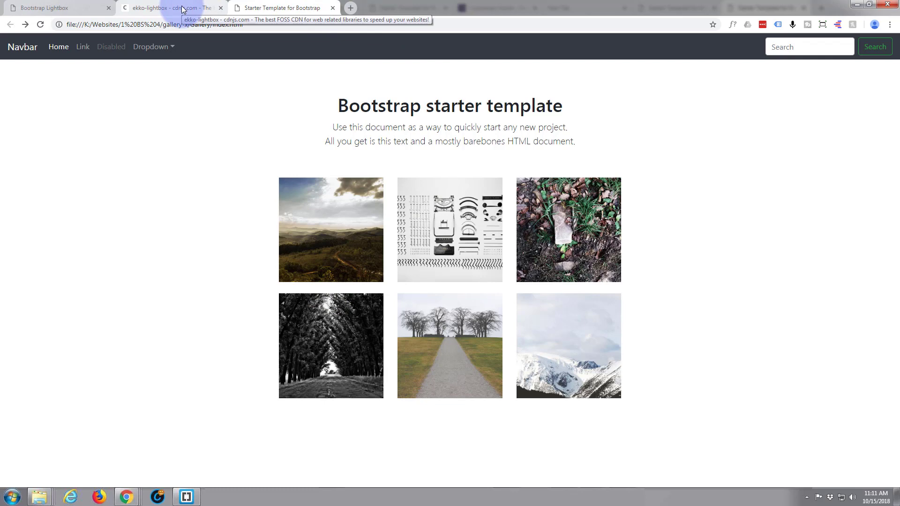
left_click(172, 7)
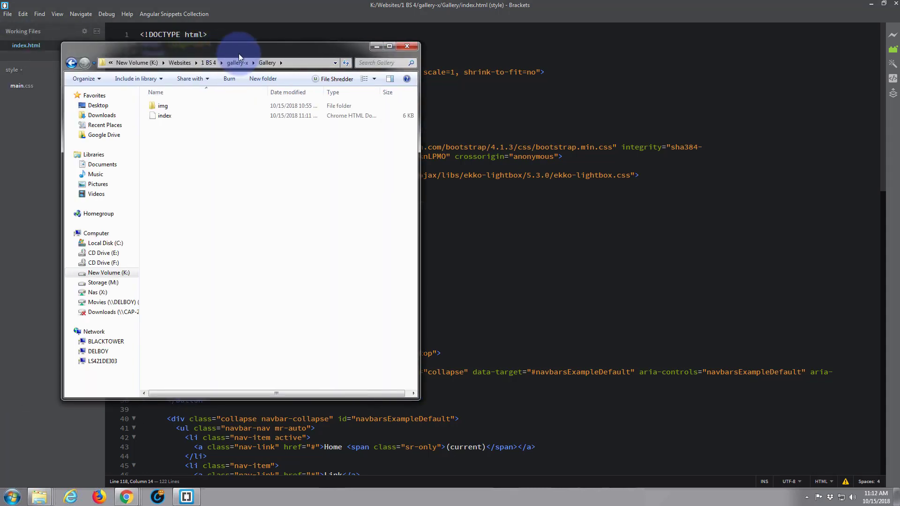
- Browse into the Gallery folder's img subfolder to view the 17 numbered photos
double_click(163, 105)
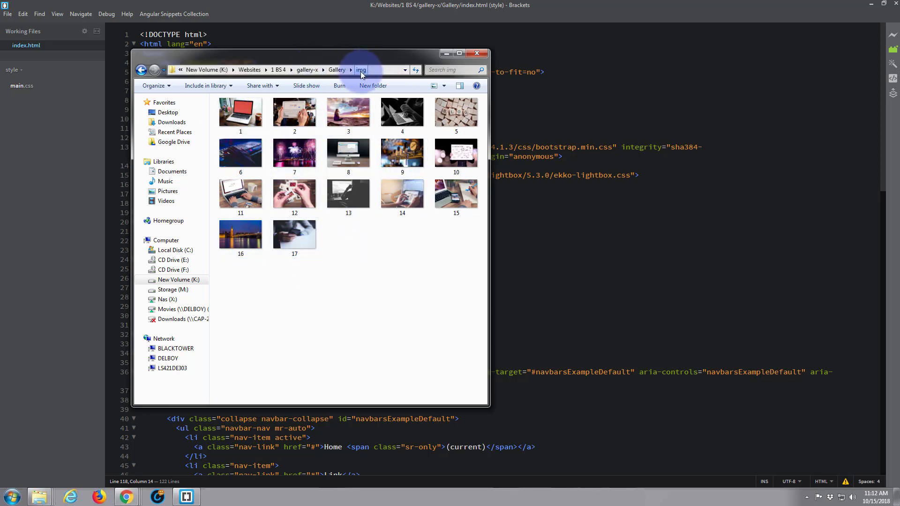
left_click(476, 53)
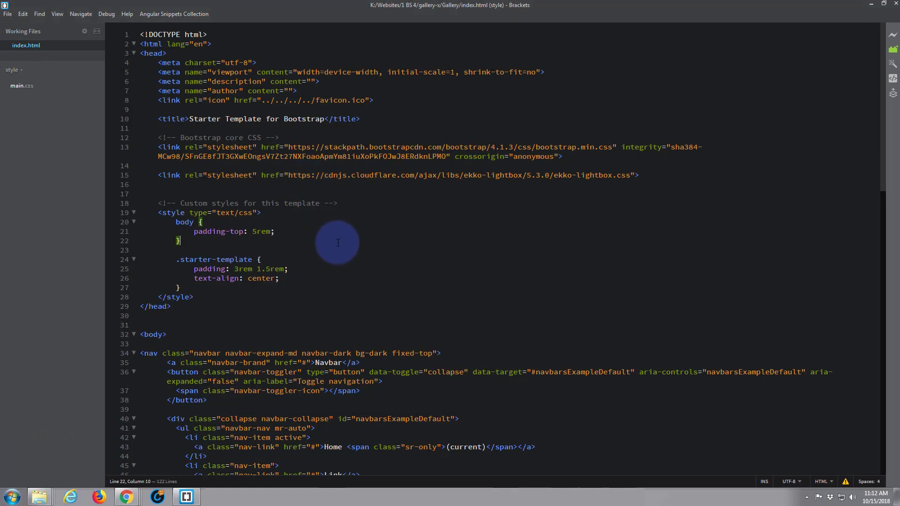
- Replace the first link's unsplash href with img/1.jpeg using code hints
scroll("down", 3)
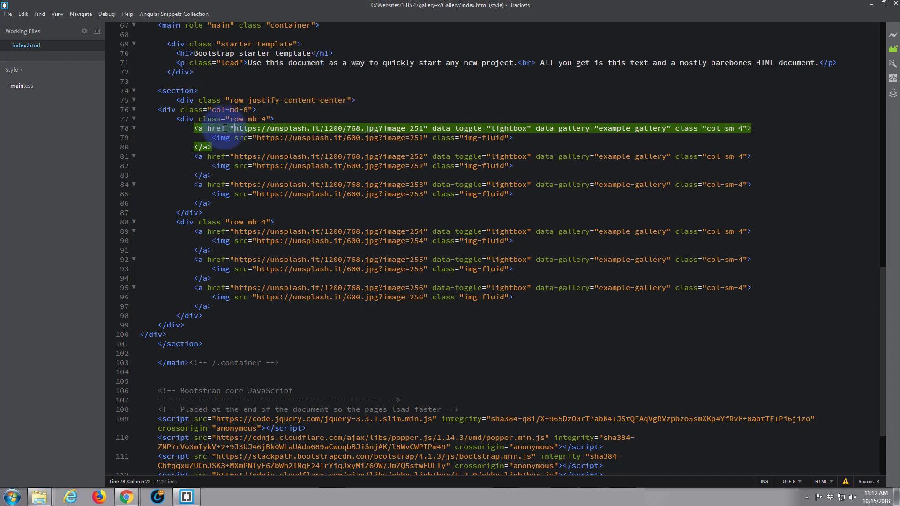
left_click_drag(234, 128, 421, 128)
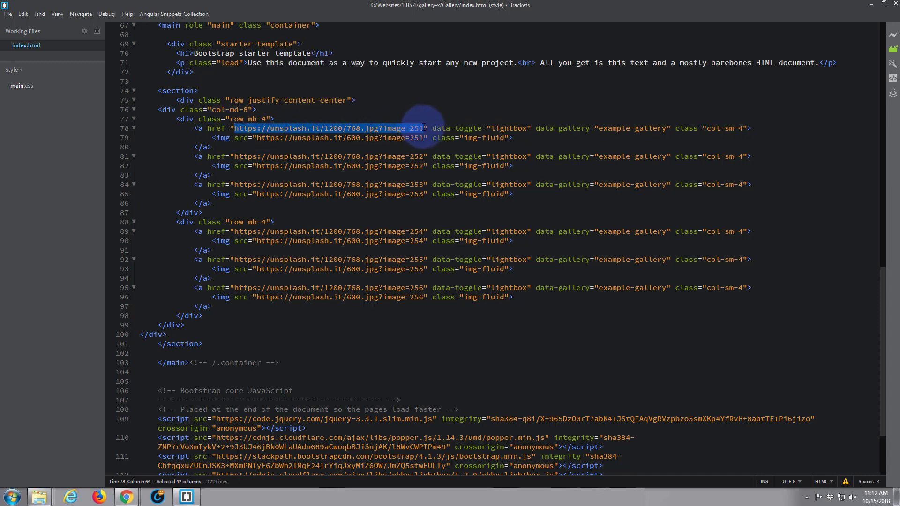
key("Delete")
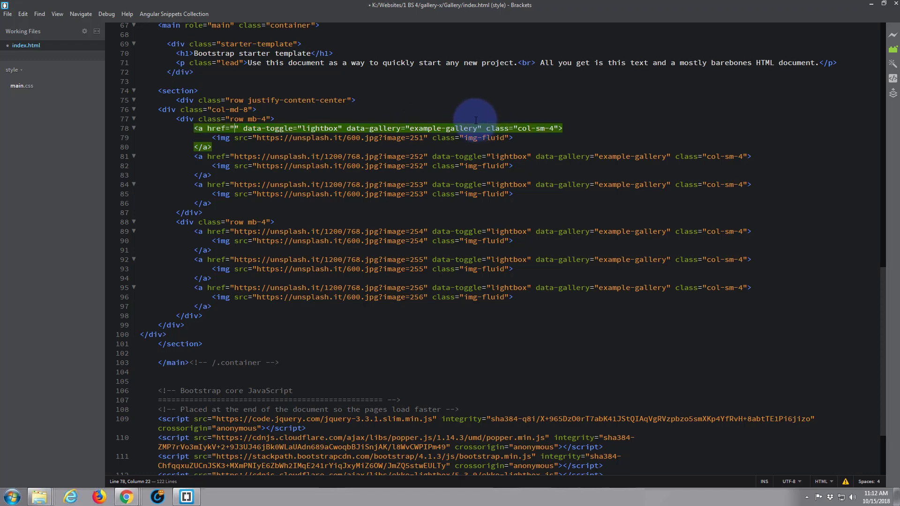
type("img")
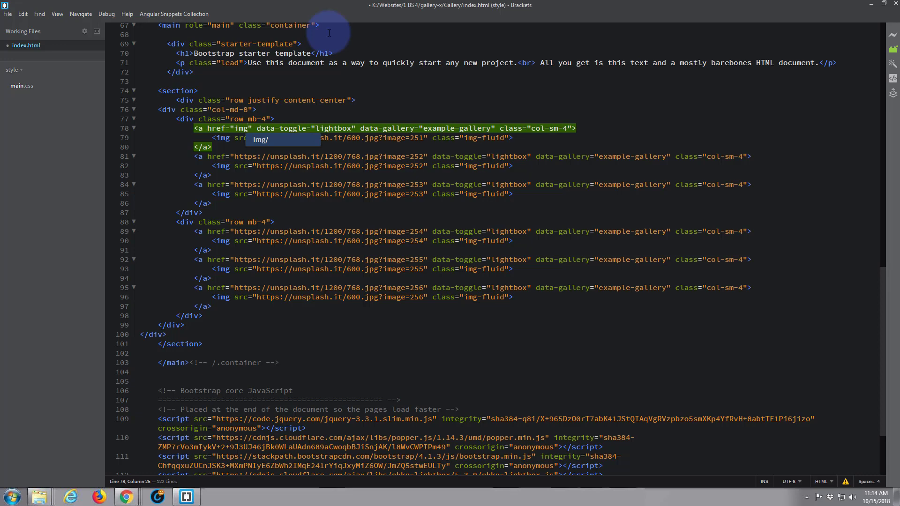
type("/")
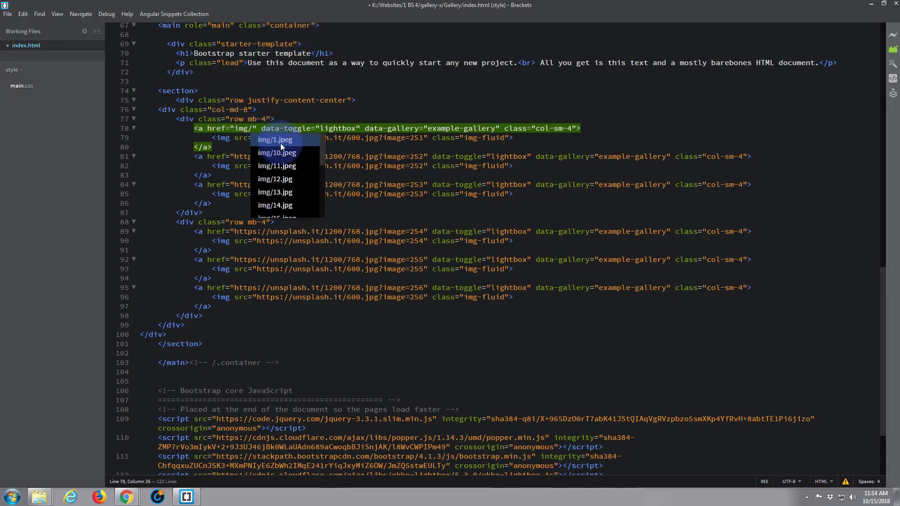
left_click(274, 140)
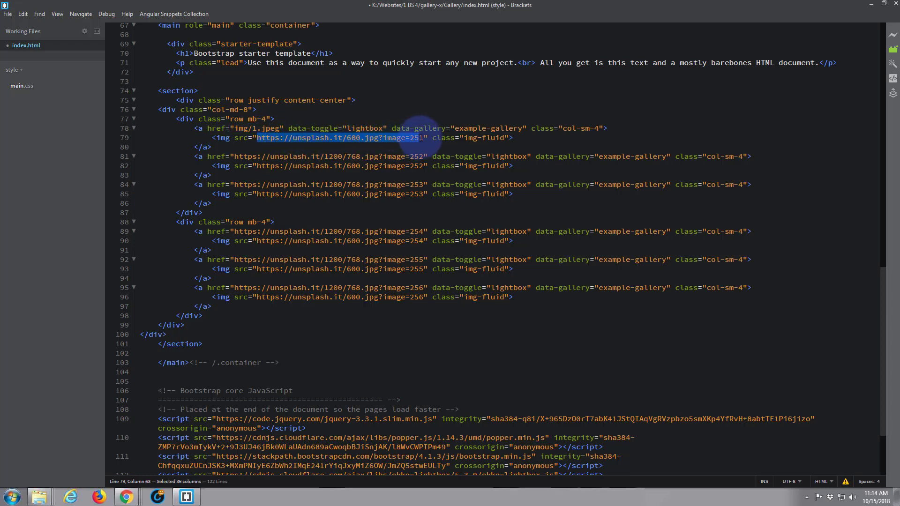
type("img/1.jpeg")
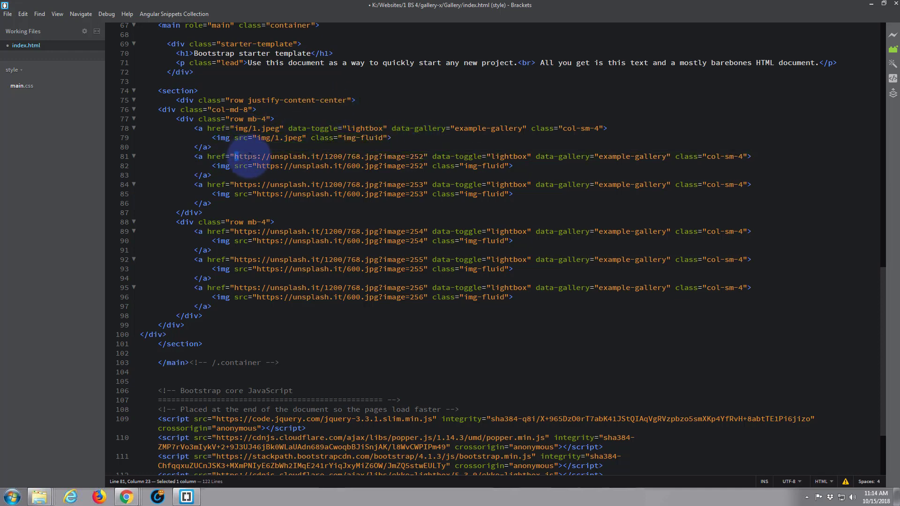
- Point the remaining thumbnails and links at img/2.jpeg through img/6.jpeg and save
left_click_drag(236, 156, 422, 156)
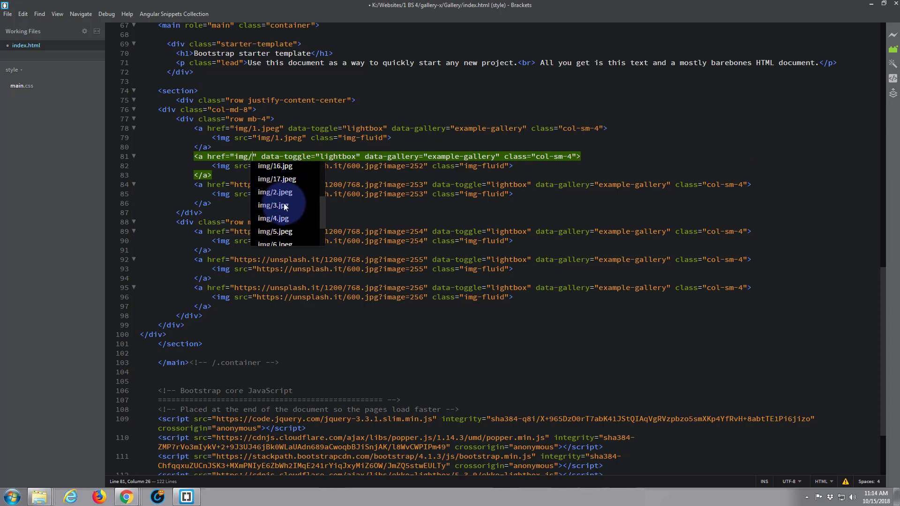
left_click(274, 192)
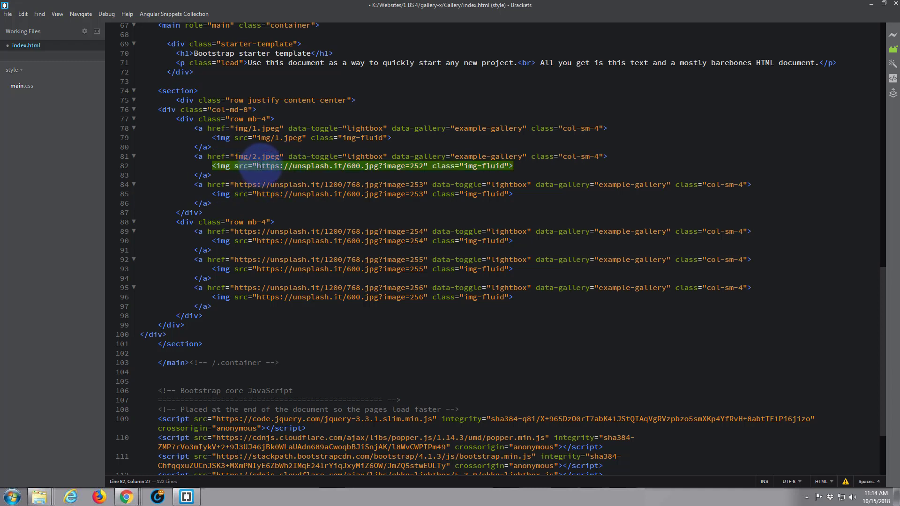
left_click_drag(256, 166, 391, 166)
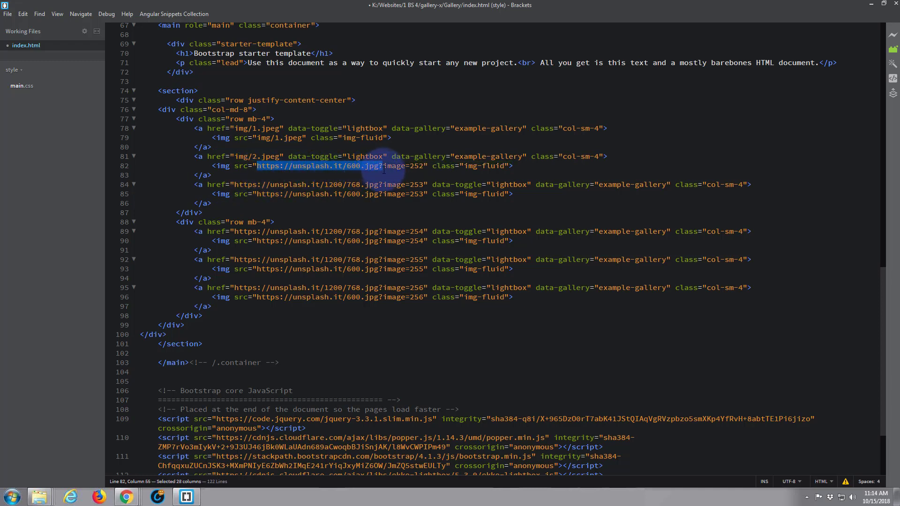
type("img/2.jpeg")
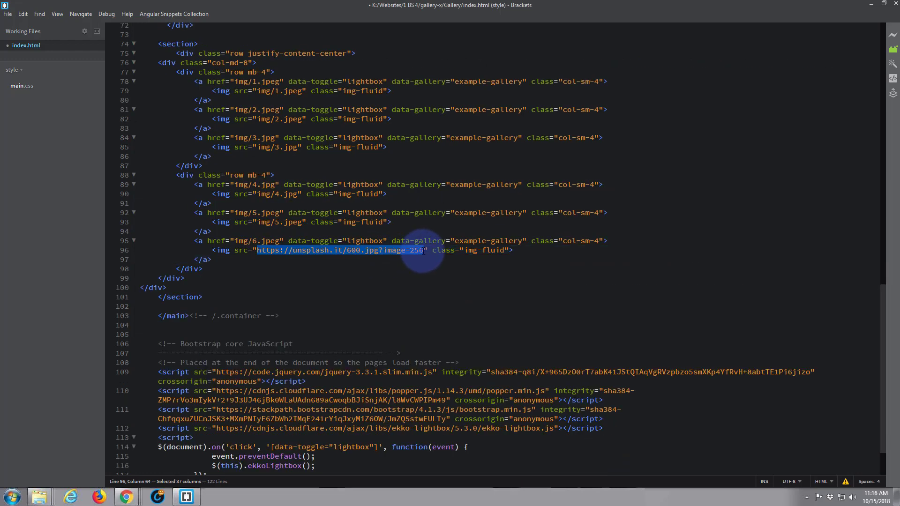
type("img/6.jpeg")
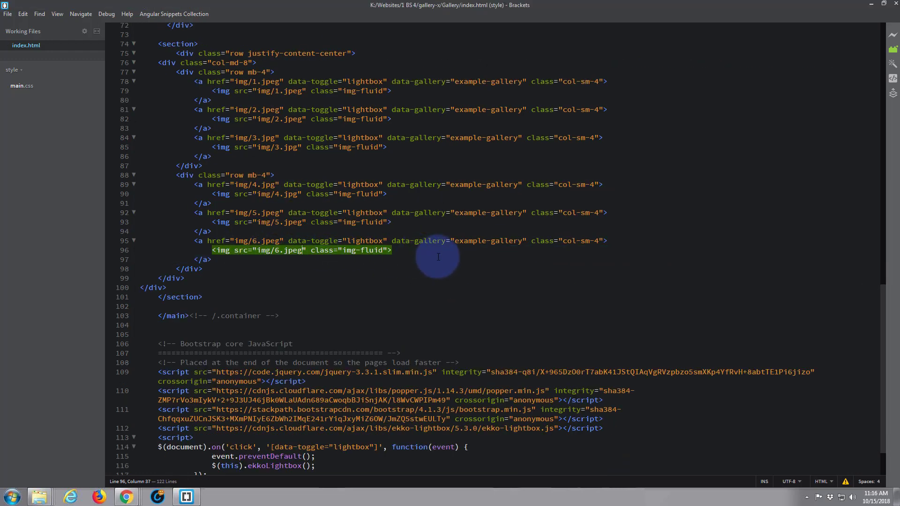
key("alt+tab")
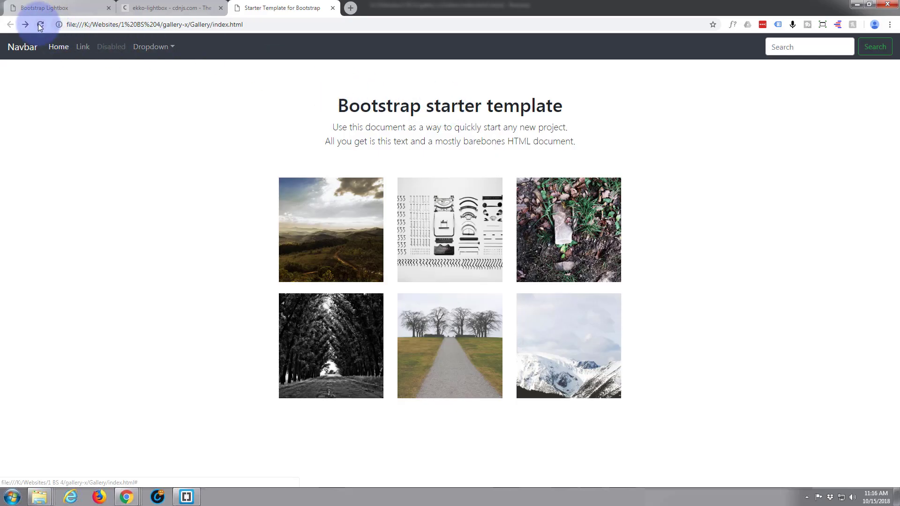
- Reload the gallery, open the first local photo in the lightbox, and advance twice
left_click(39, 24)
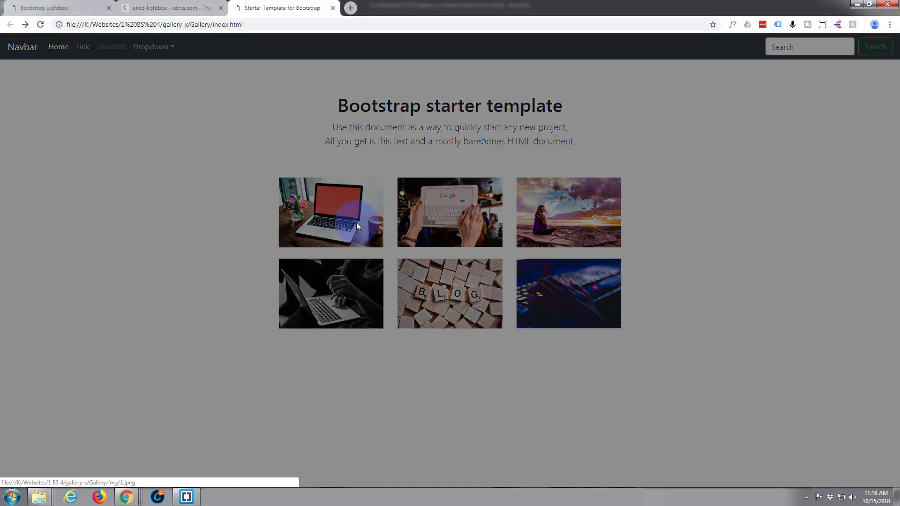
left_click(331, 212)
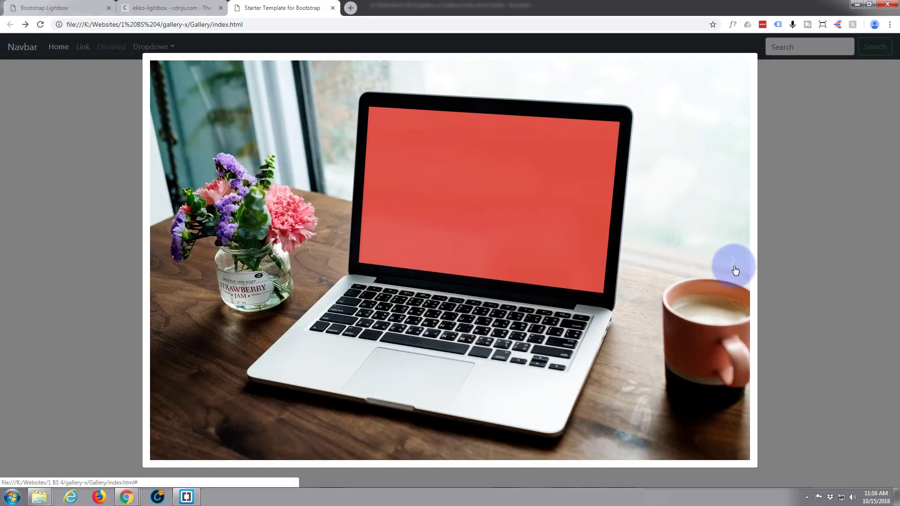
left_click(741, 263)
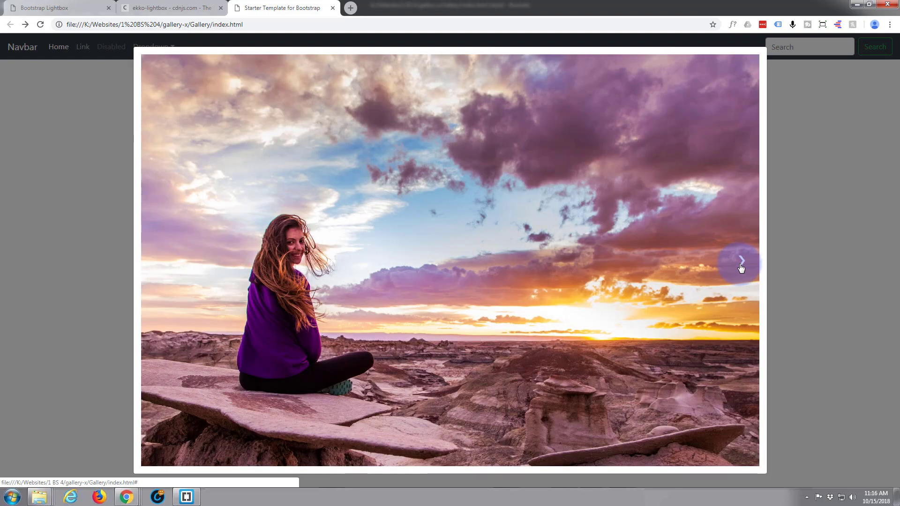
left_click(741, 261)
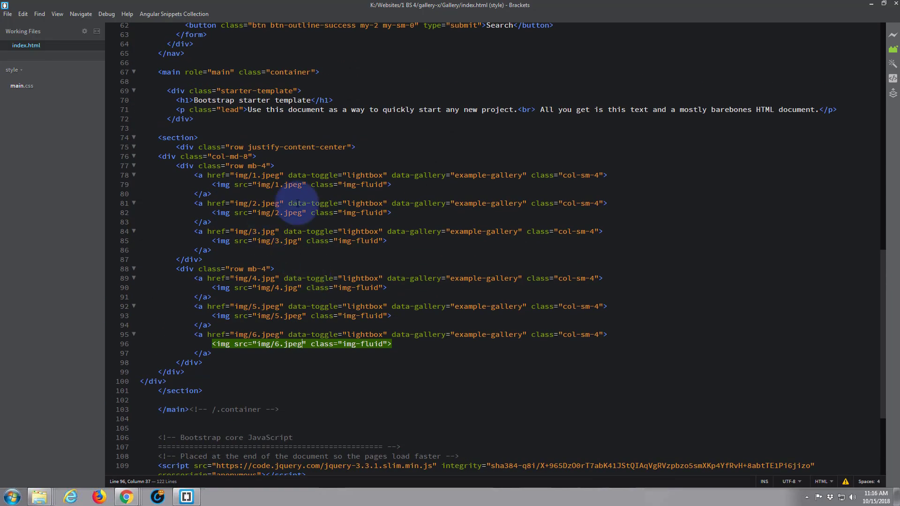
mouse_move(594, 174)
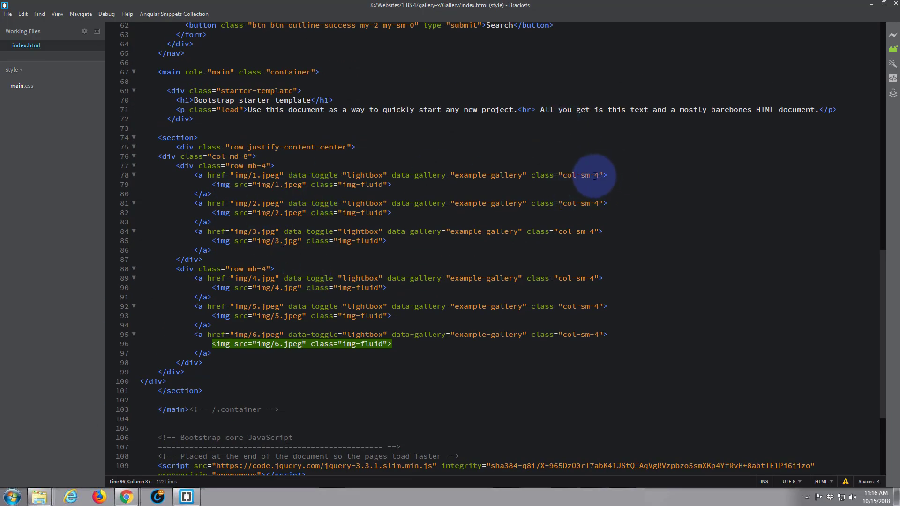
- Change the first row's photo links from col-sm-4 to col-sm-3, then select the third link block
left_click(595, 174)
type("3")
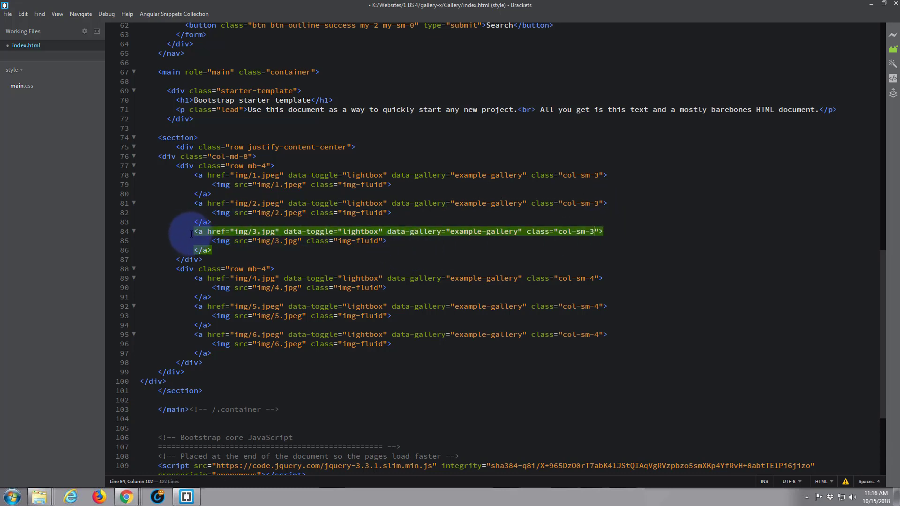
left_click_drag(194, 231, 220, 251)
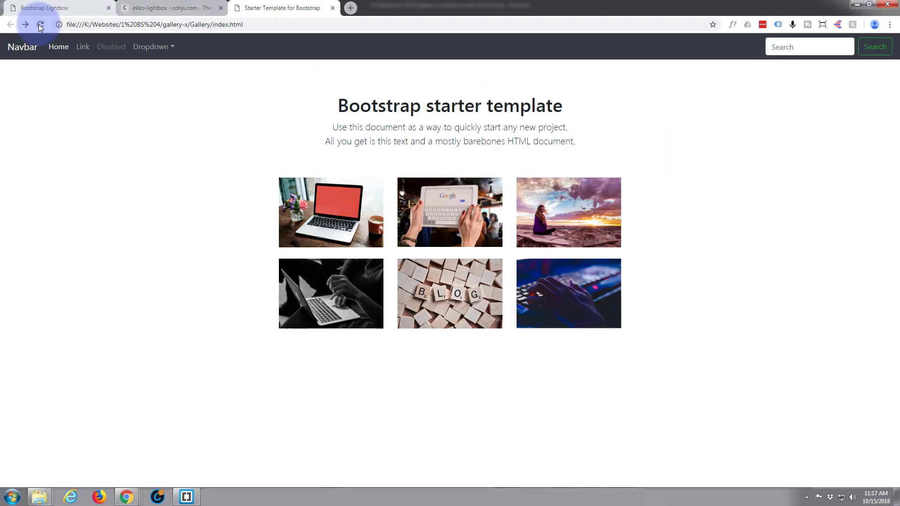
- Reload the 4-over-3 gallery, open photos in the lightbox and advance twice from the laptop photo
left_click(40, 23)
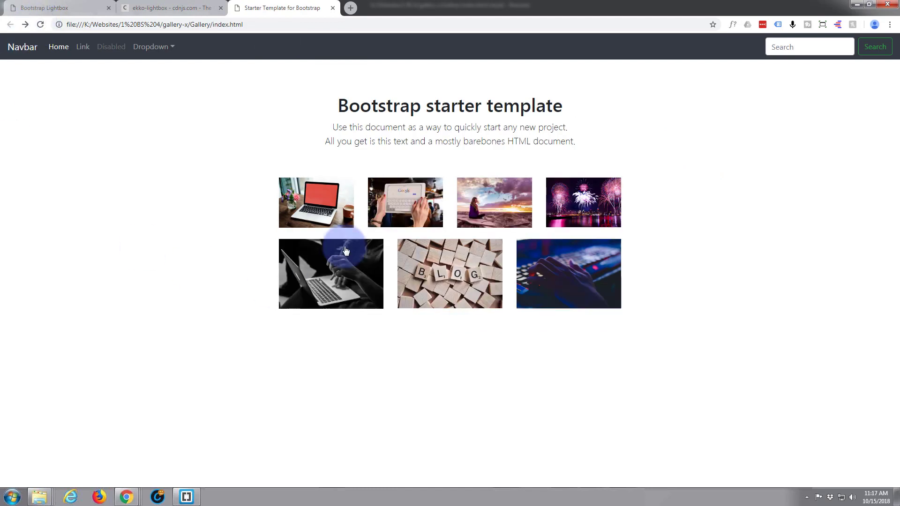
mouse_move(538, 209)
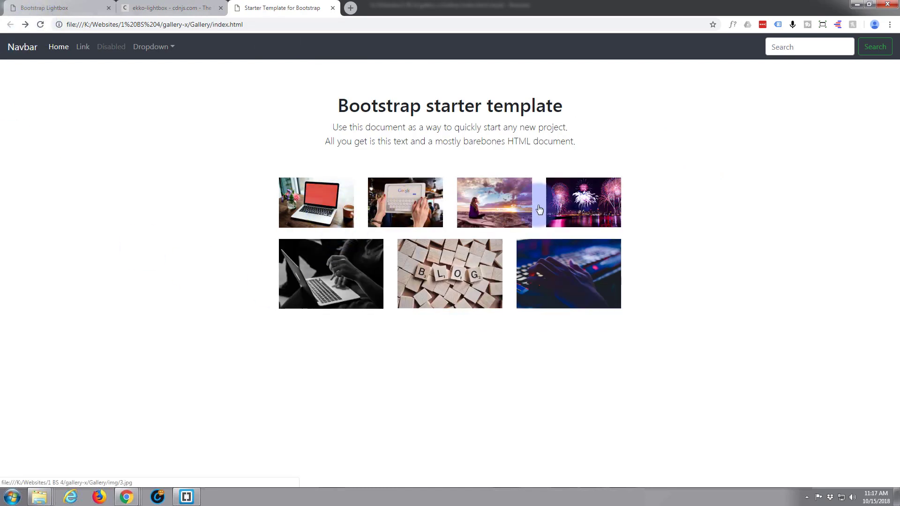
mouse_move(321, 227)
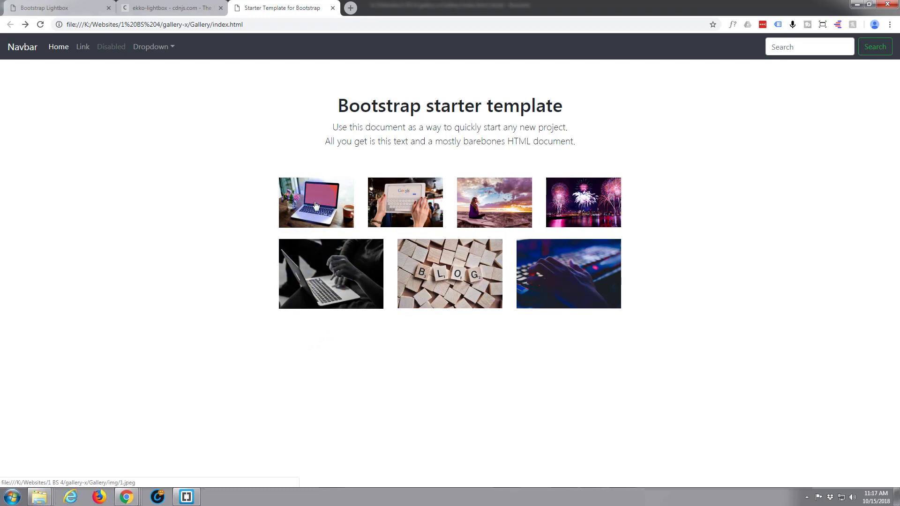
left_click(315, 202)
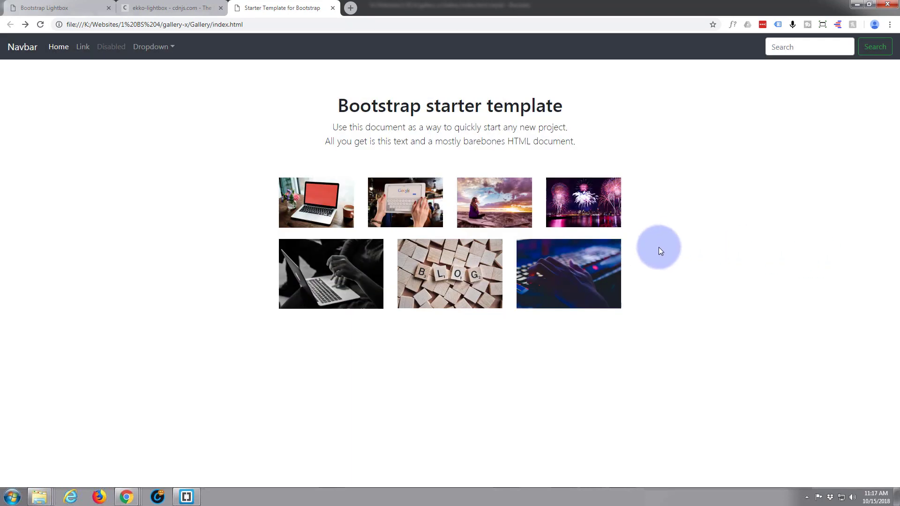
mouse_move(293, 283)
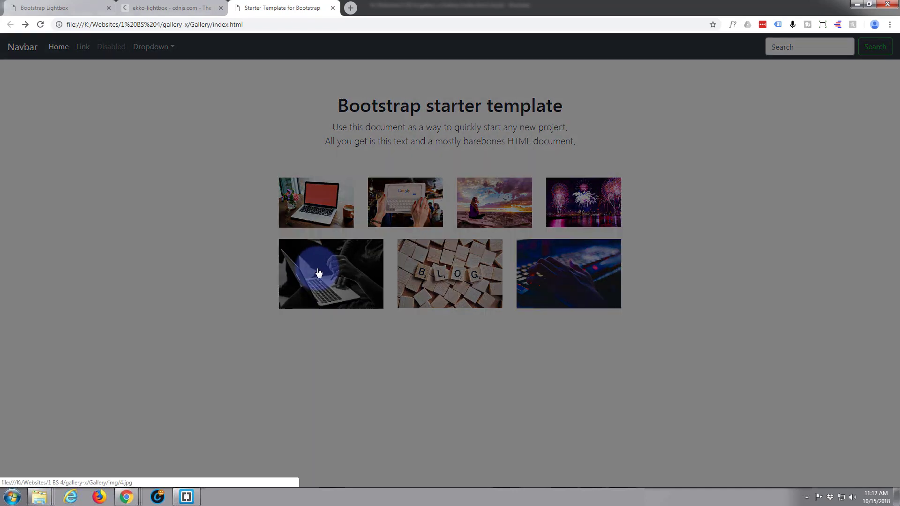
left_click(331, 273)
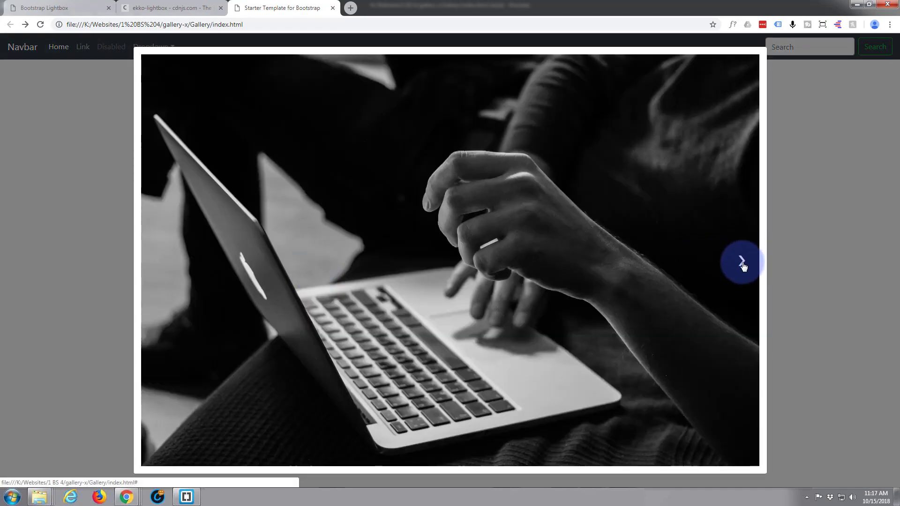
left_click(742, 263)
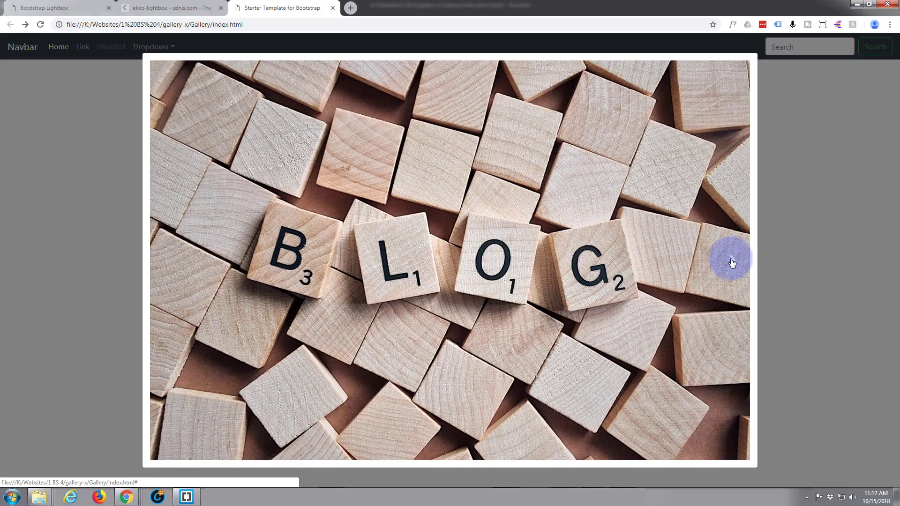
left_click(731, 263)
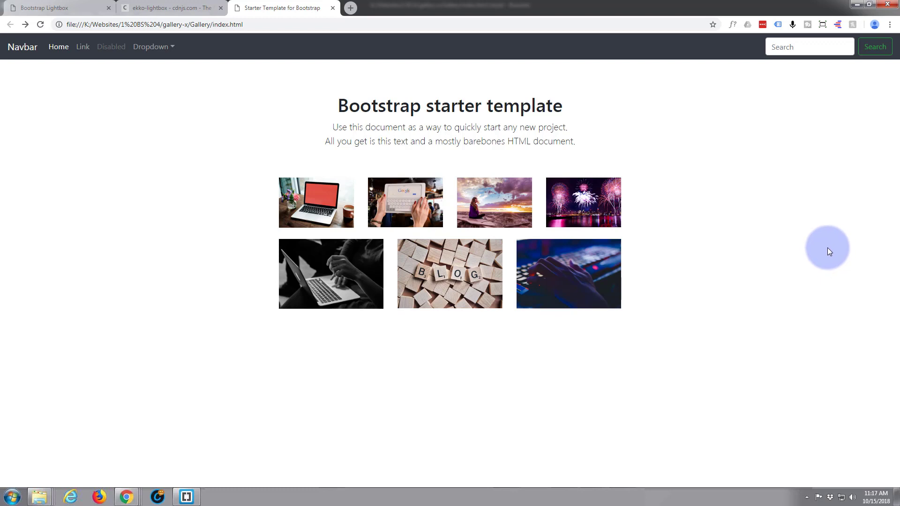
mouse_move(807, 251)
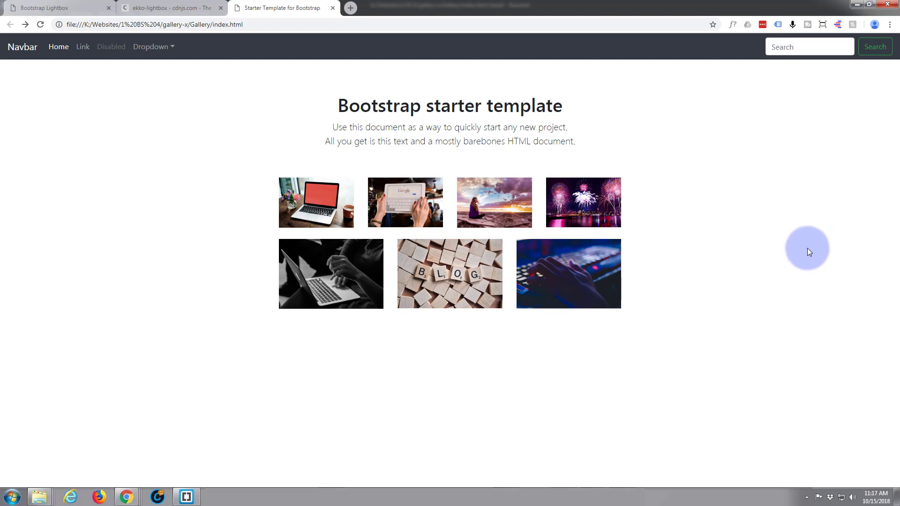